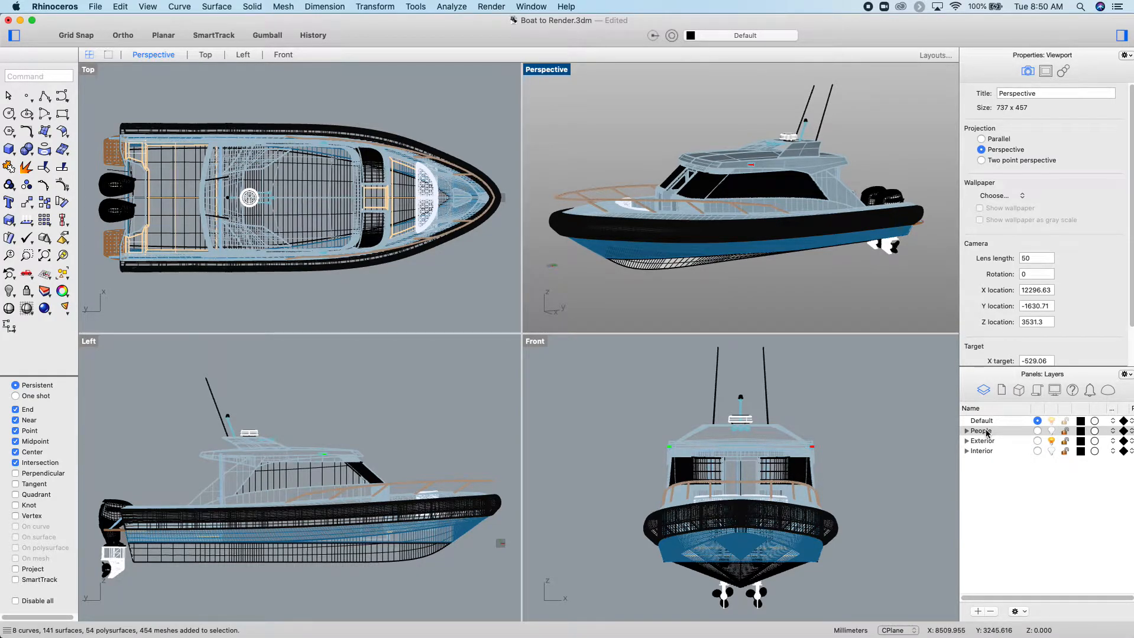
{"action": "mouse_move", "coordinate": [981, 430]}
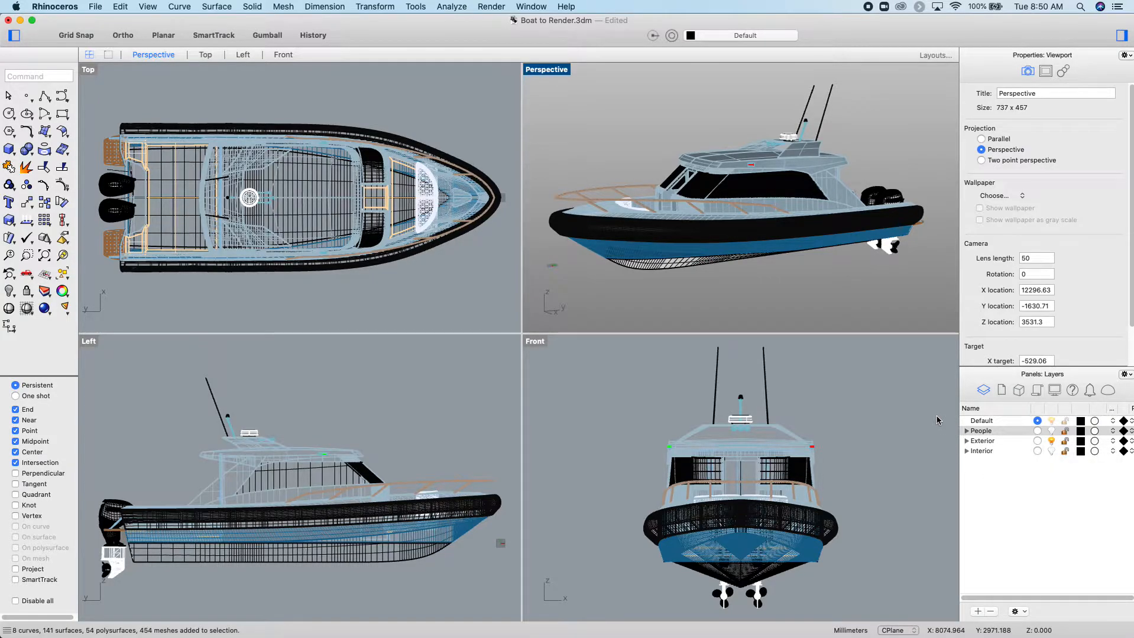
{"action": "mouse_move", "coordinate": [709, 302]}
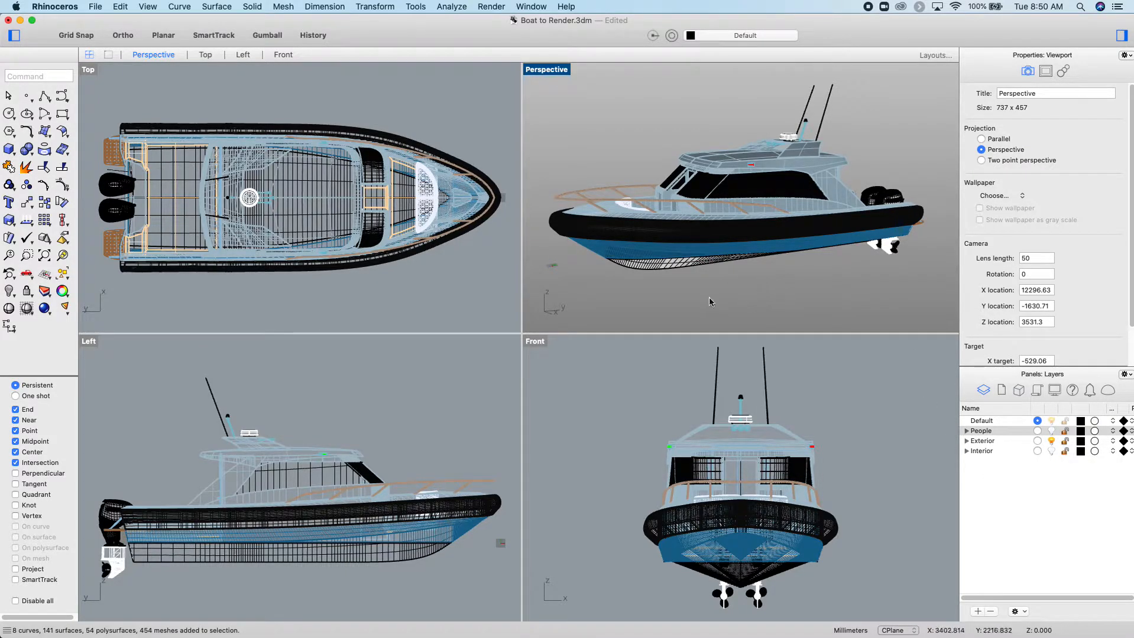
{"action": "mouse_move", "coordinate": [772, 502]}
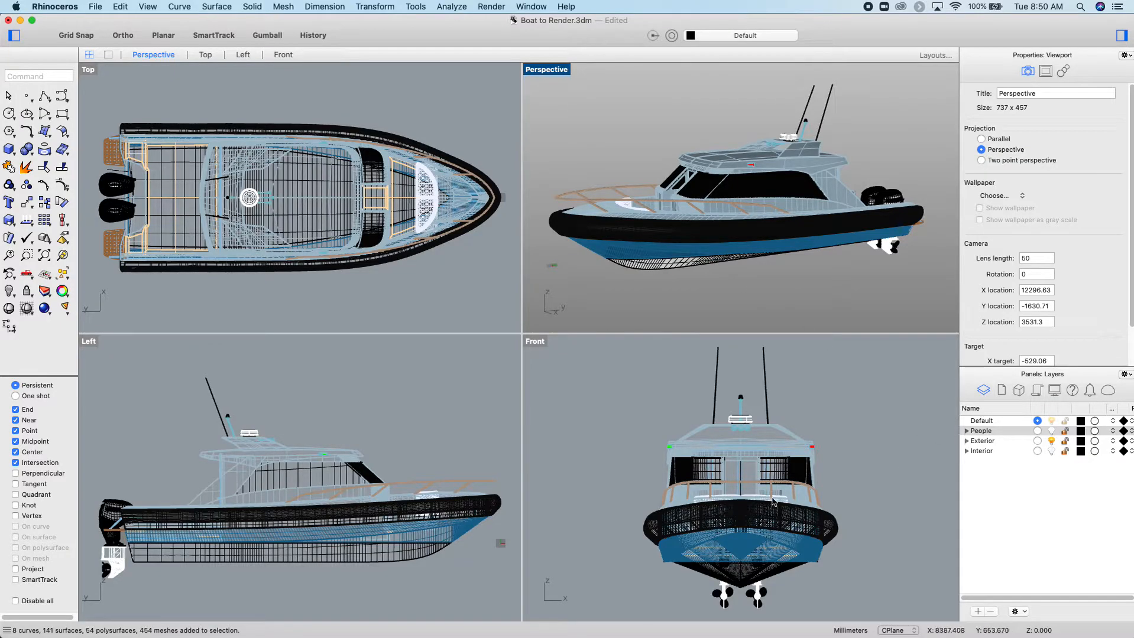
{"action": "mouse_move", "coordinate": [765, 451]}
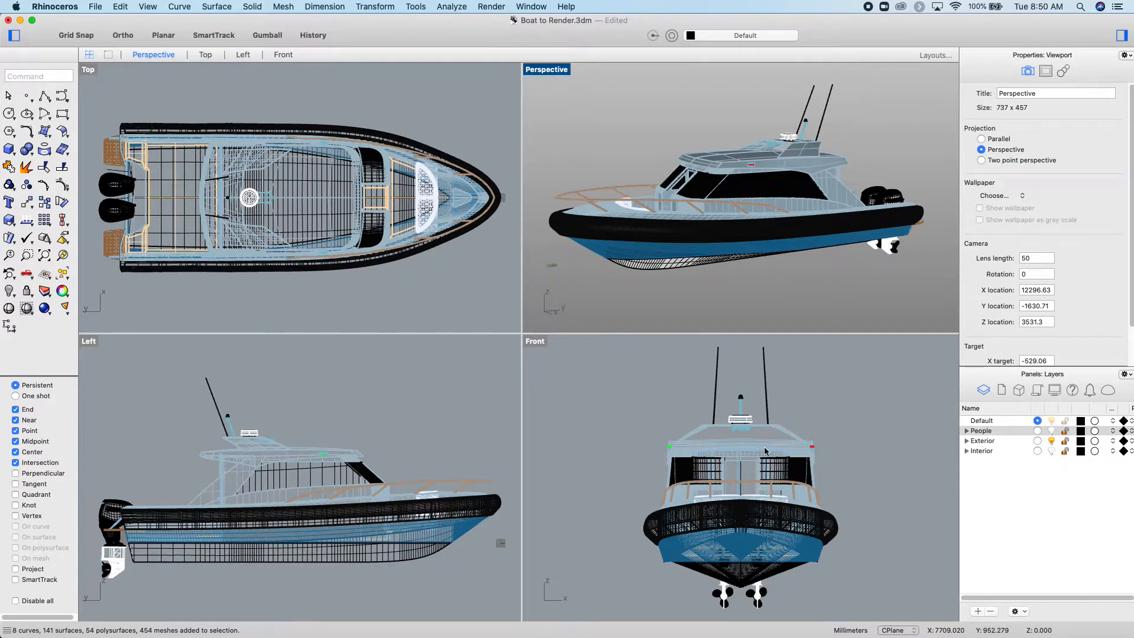
{"action": "mouse_move", "coordinate": [765, 419]}
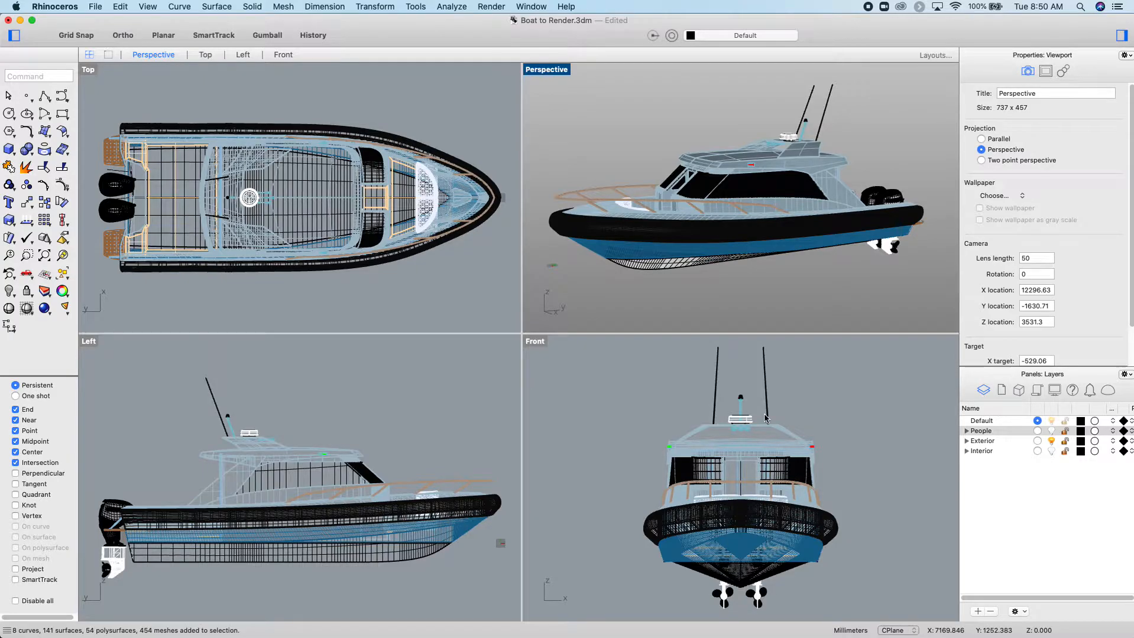
{"action": "mouse_move", "coordinate": [865, 481]}
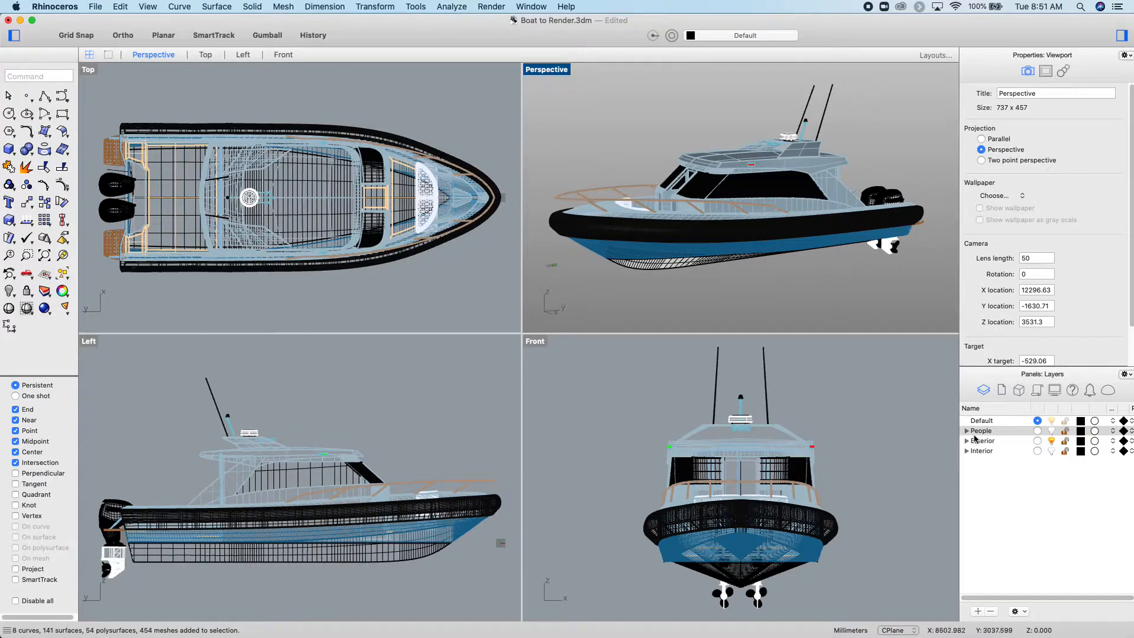
Toggle the Exterior, People and Interior layers, then show the Perspective view Rendered.
{"action": "left_click", "coordinate": [967, 441]}
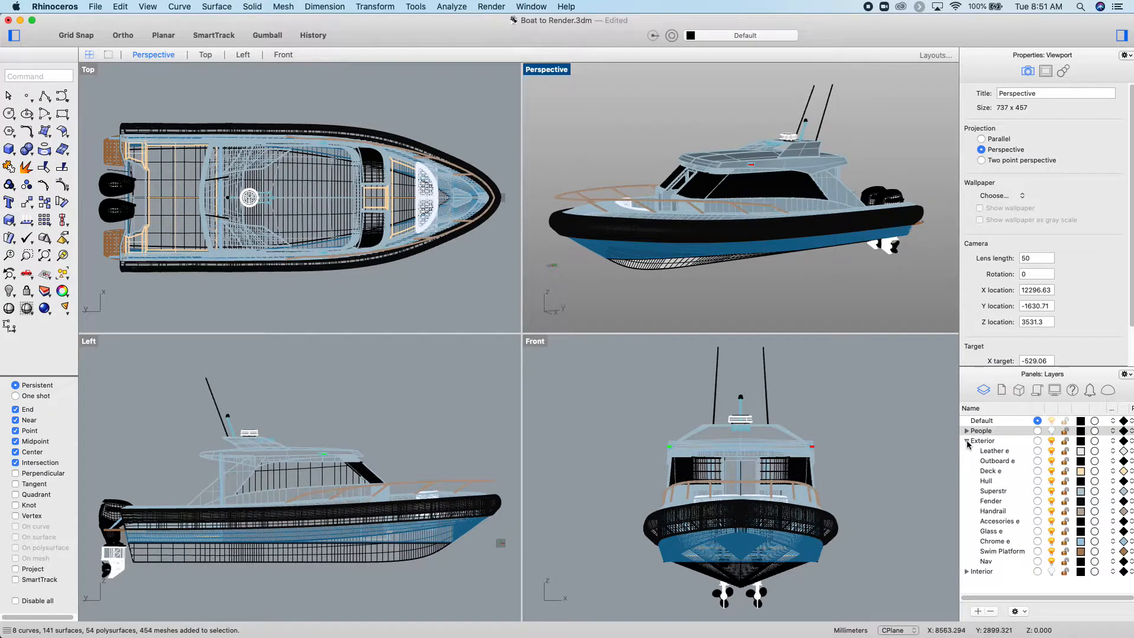
{"action": "left_click", "coordinate": [966, 441]}
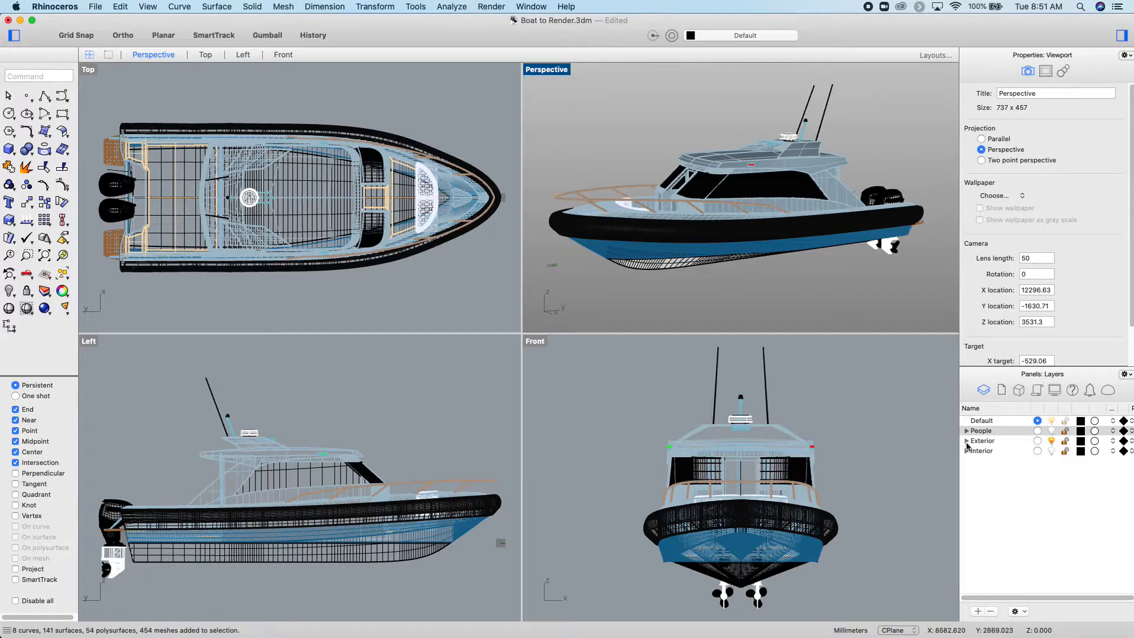
{"action": "left_click", "coordinate": [966, 441]}
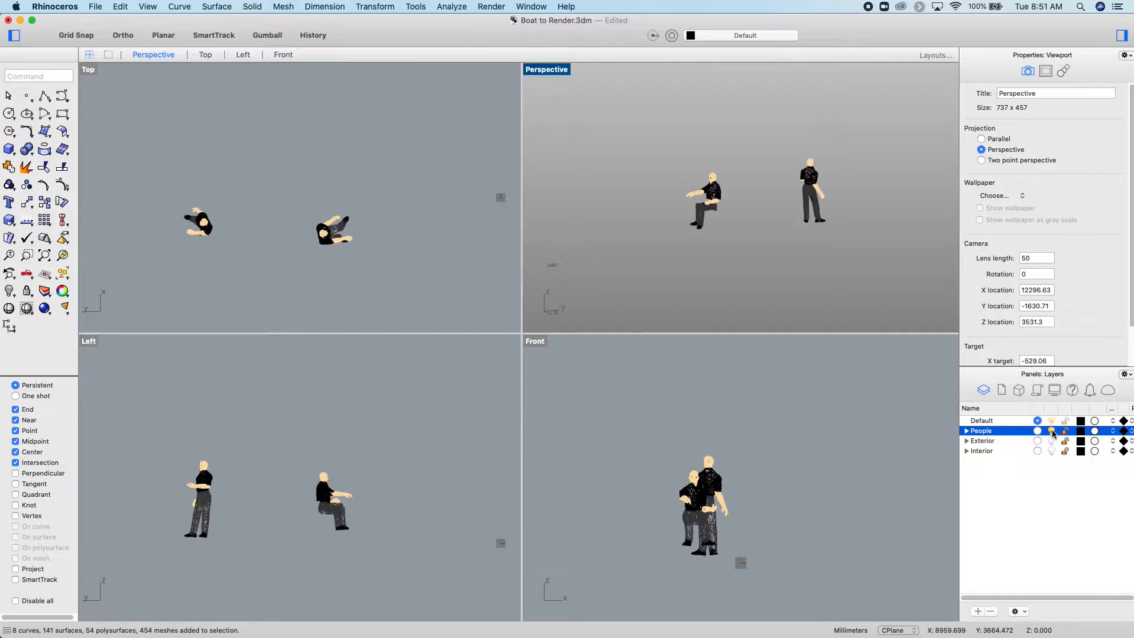
{"action": "left_click", "coordinate": [1031, 431]}
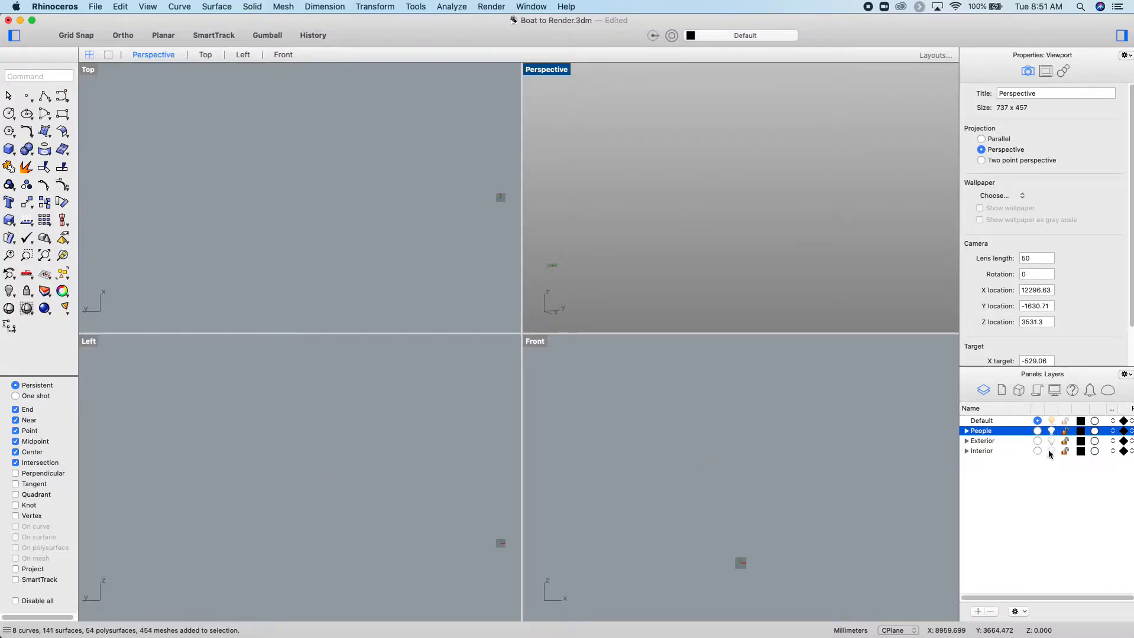
{"action": "left_click", "coordinate": [1037, 450]}
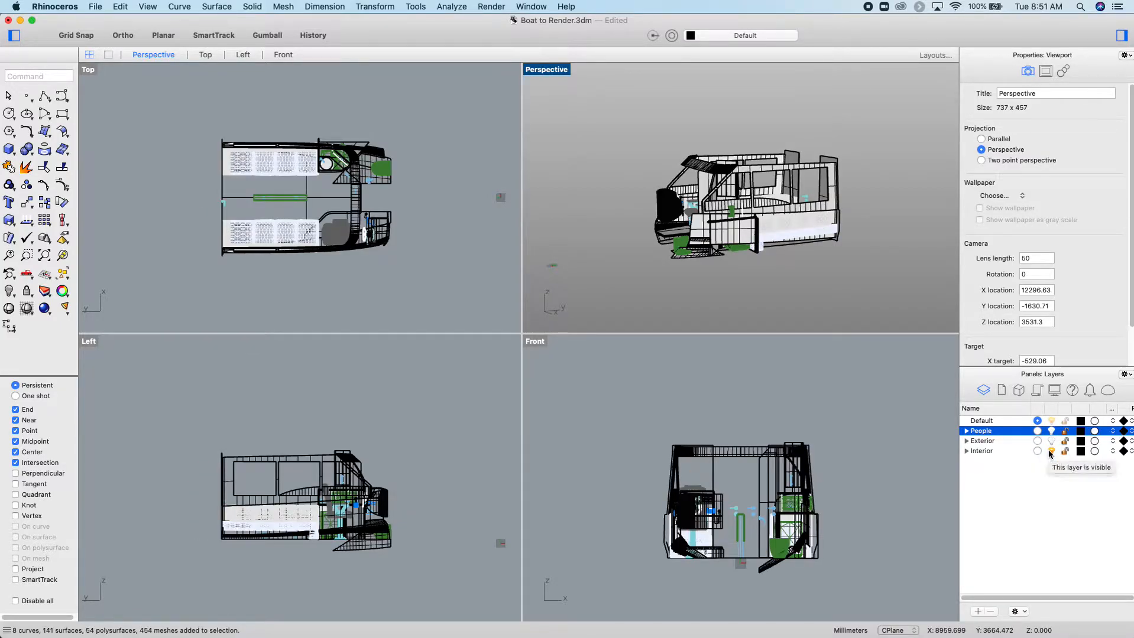
{"action": "left_click", "coordinate": [1037, 421]}
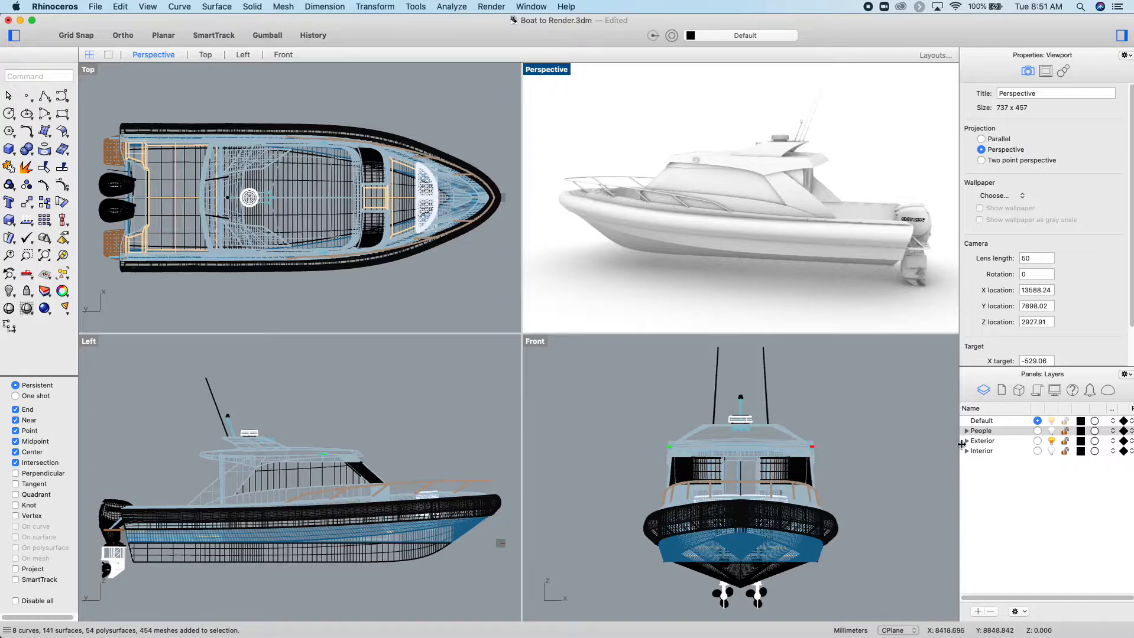
List the Exterior layer's sublayers and return the Perspective viewport to Shaded display.
{"action": "left_click", "coordinate": [966, 441]}
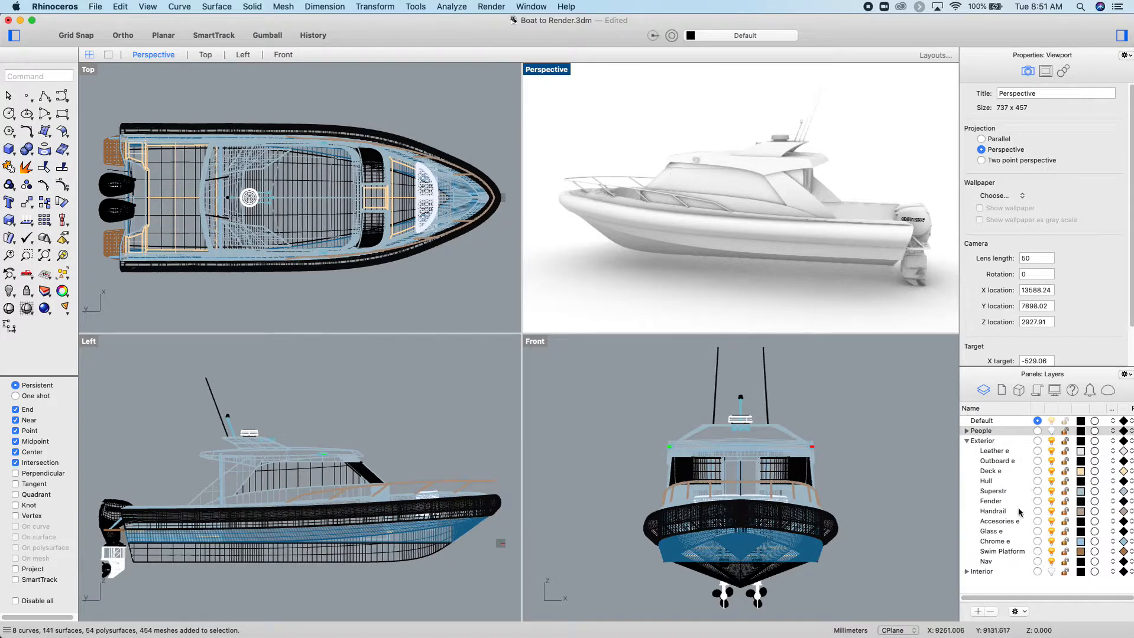
{"action": "left_click", "coordinate": [983, 431]}
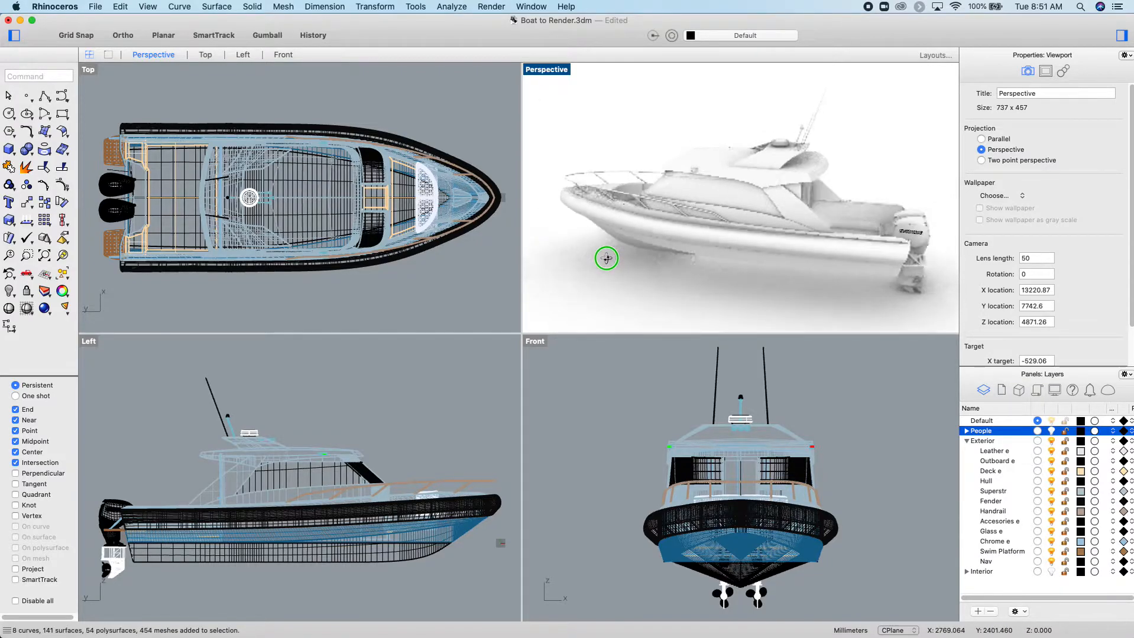
{"action": "right_click", "coordinate": [606, 259]}
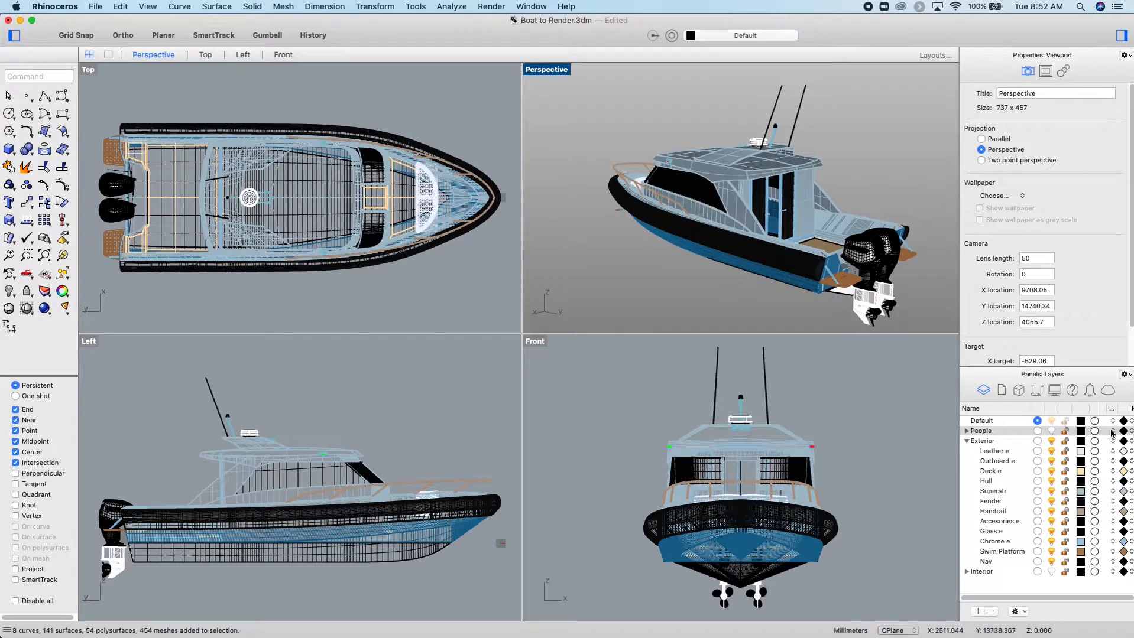
{"action": "mouse_move", "coordinate": [1098, 457]}
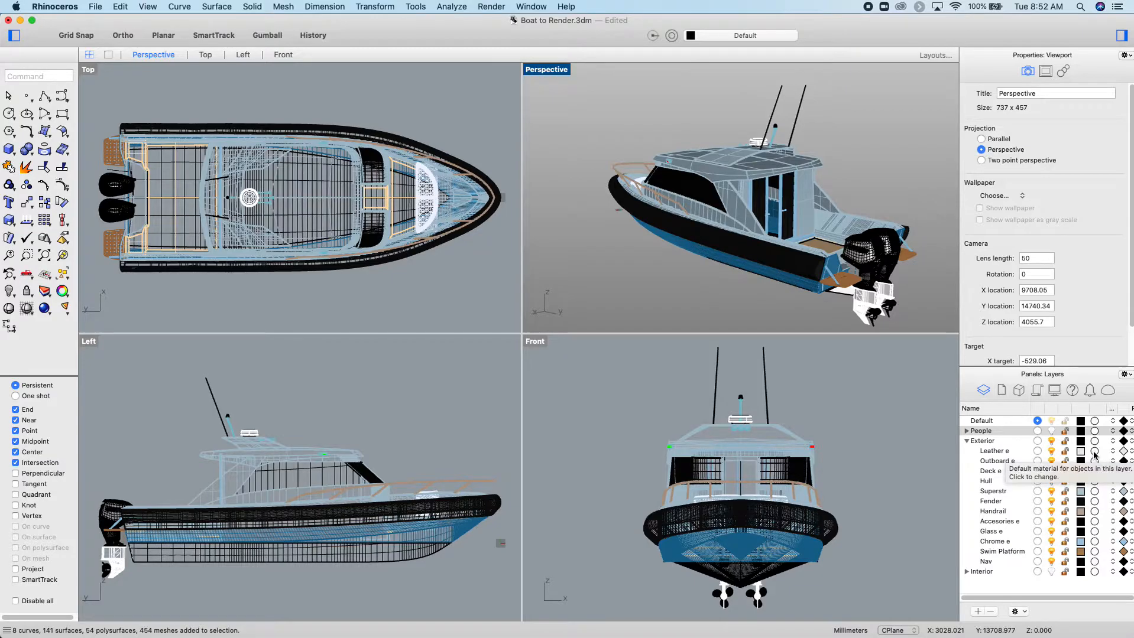
{"action": "mouse_move", "coordinate": [893, 493]}
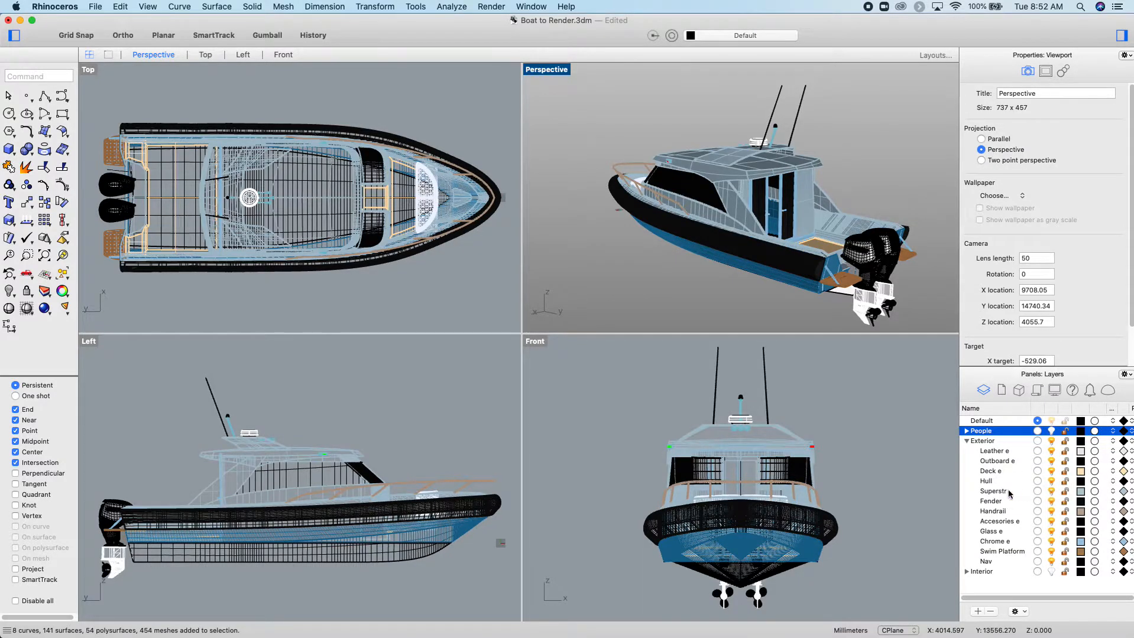
Open the Superstr layer's material settings and list the options for adding a new material.
{"action": "left_click", "coordinate": [998, 492]}
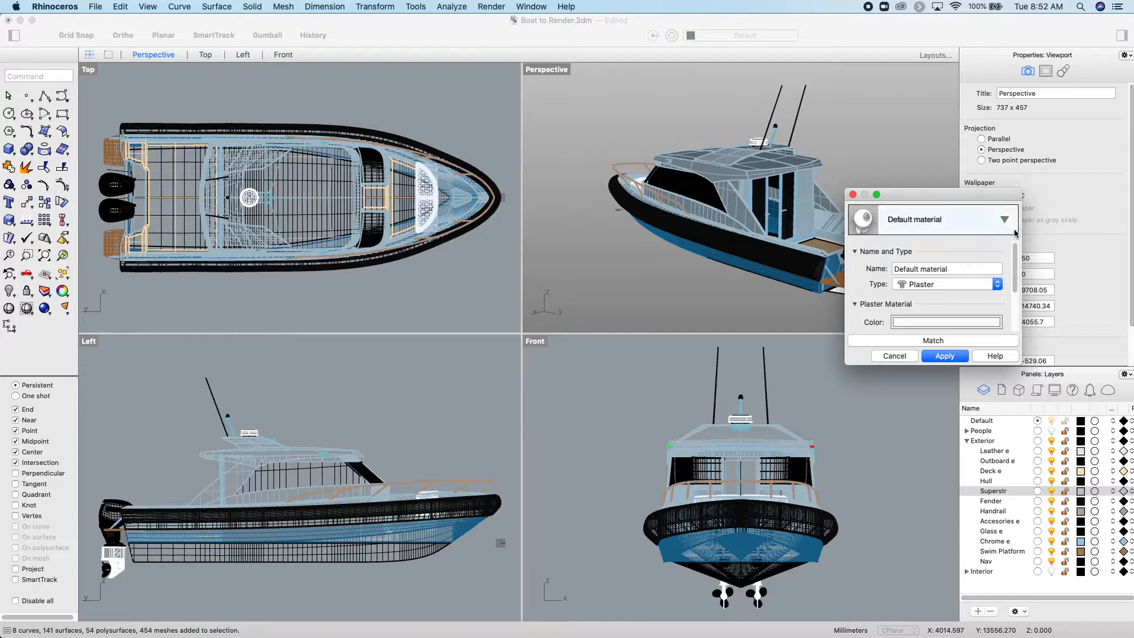
{"action": "left_click", "coordinate": [997, 220]}
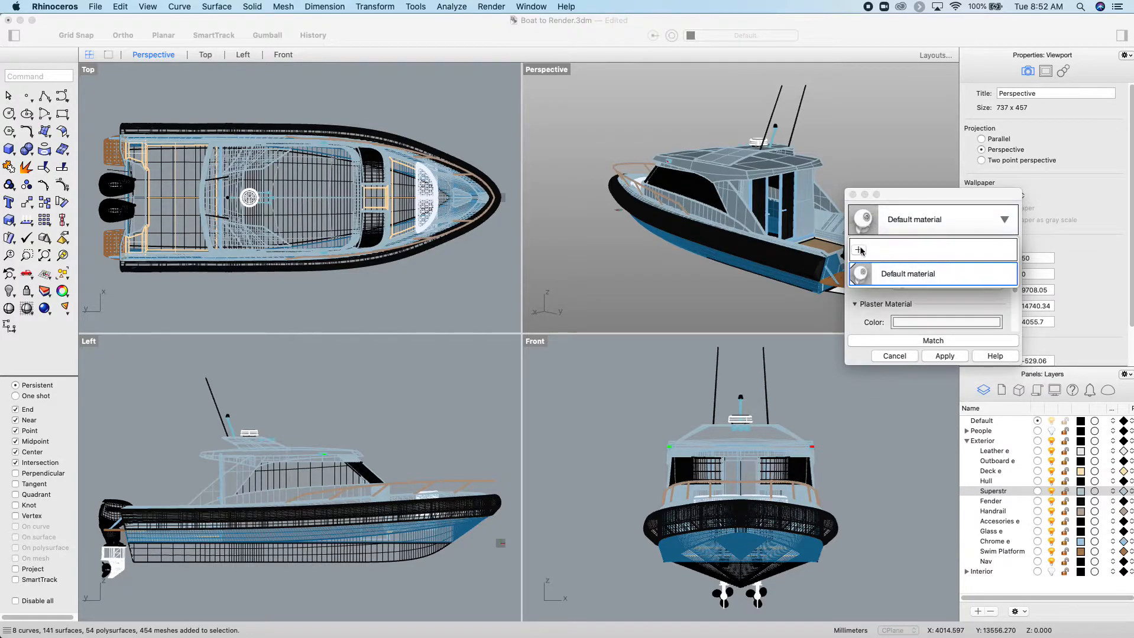
{"action": "left_click", "coordinate": [859, 249]}
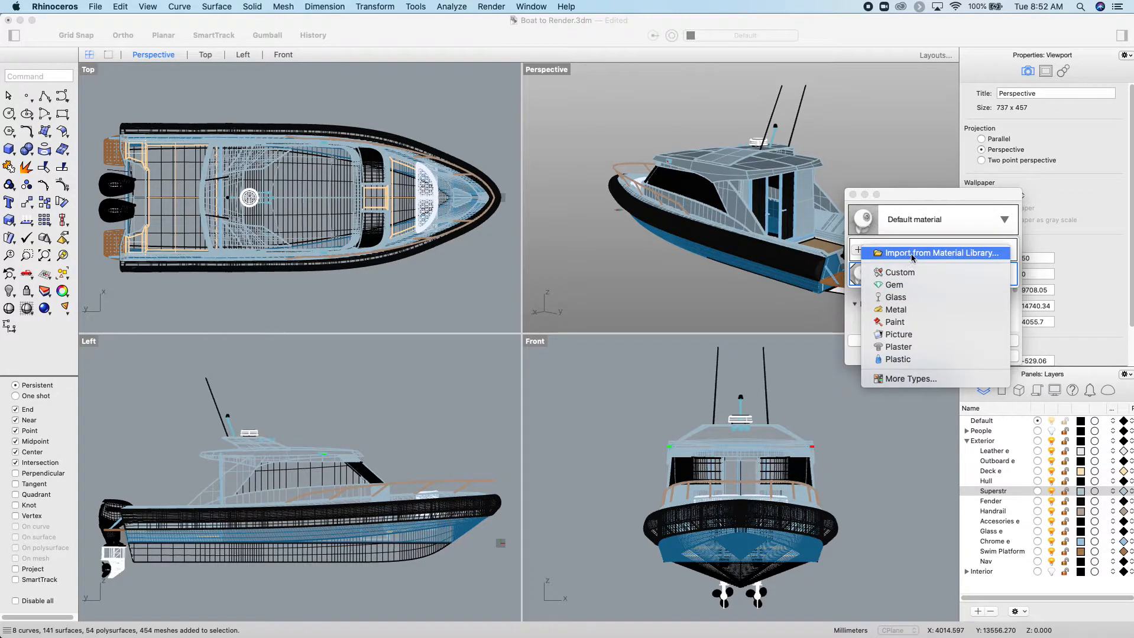
Import Apple Gloss Paint.rmtl from the Paint > Gloss material library.
{"action": "left_click", "coordinate": [899, 347]}
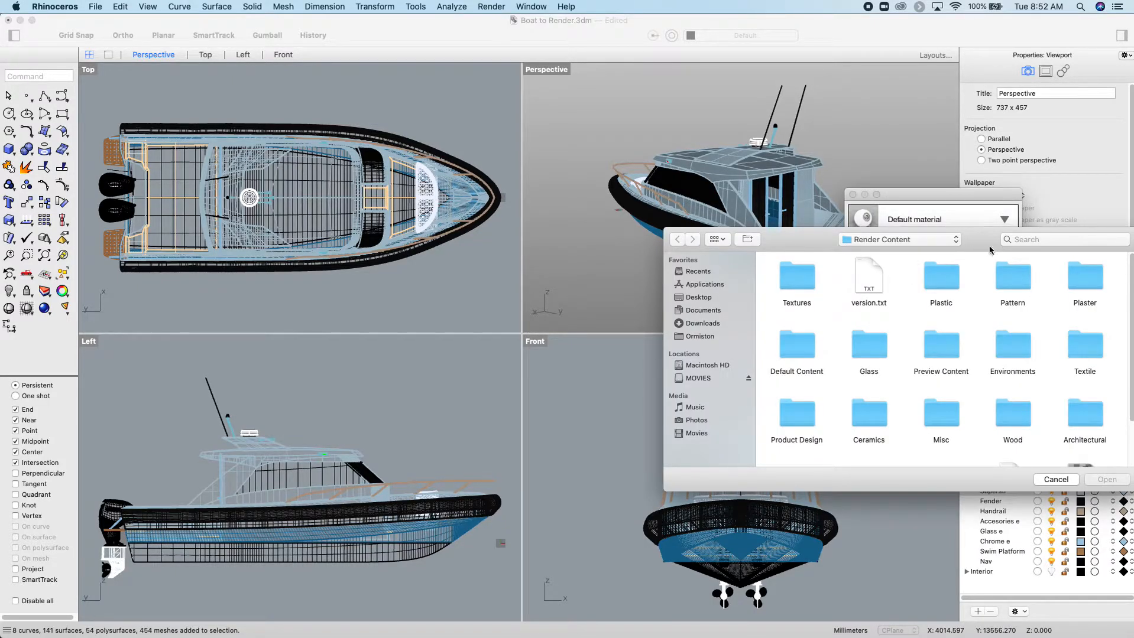
{"action": "mouse_move", "coordinate": [1080, 409]}
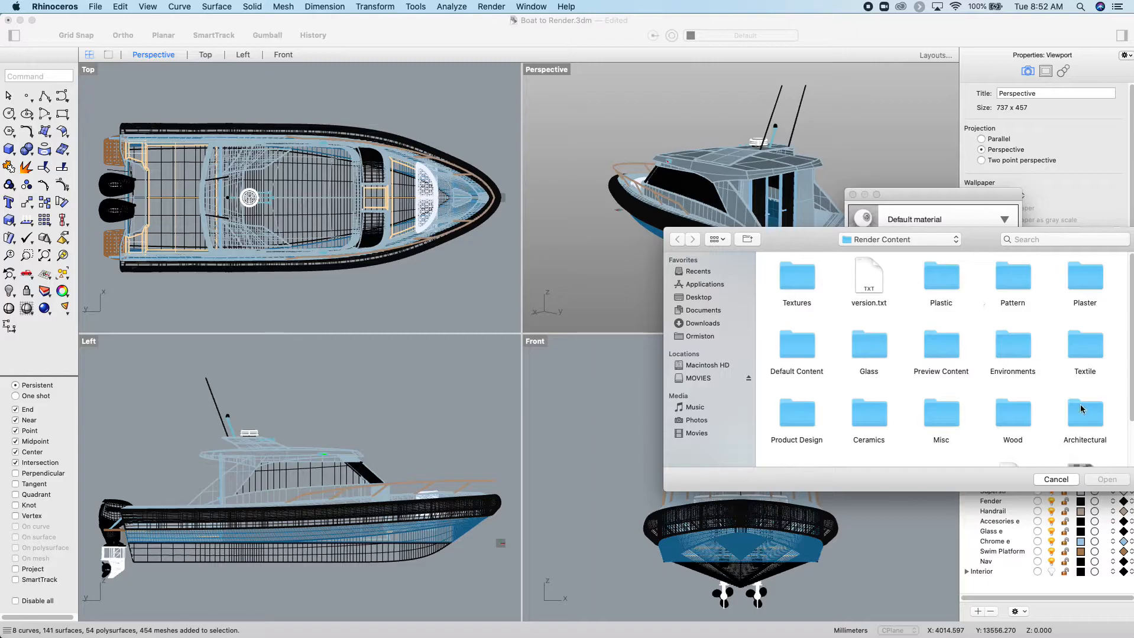
{"action": "mouse_move", "coordinate": [930, 283]}
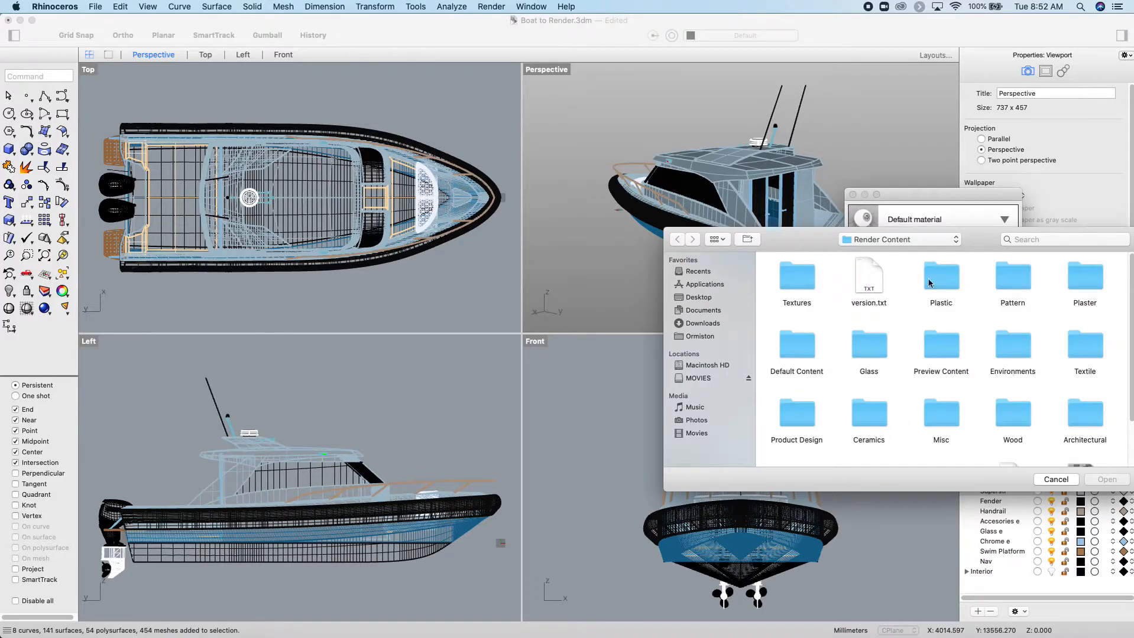
{"action": "mouse_move", "coordinate": [945, 282]}
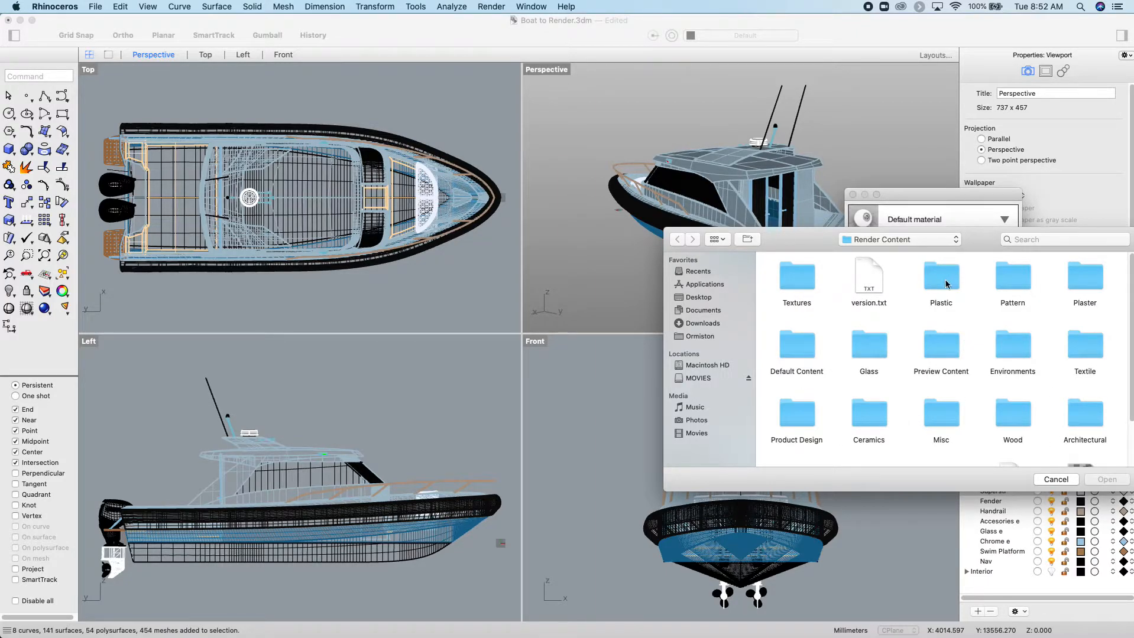
{"action": "mouse_move", "coordinate": [953, 360]}
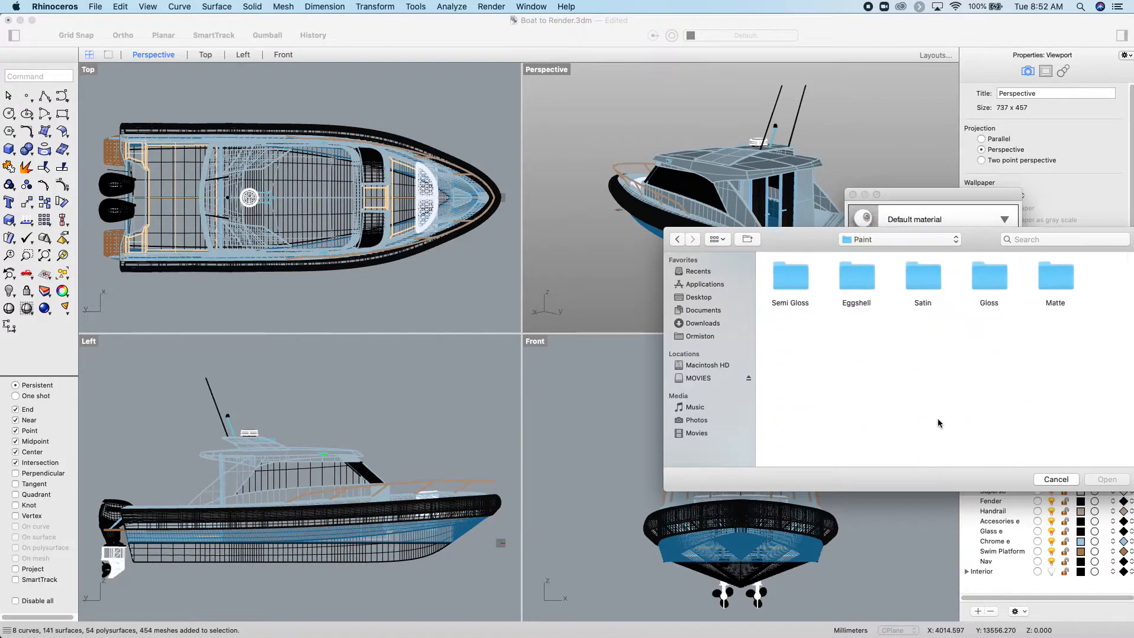
{"action": "mouse_move", "coordinate": [1004, 292]}
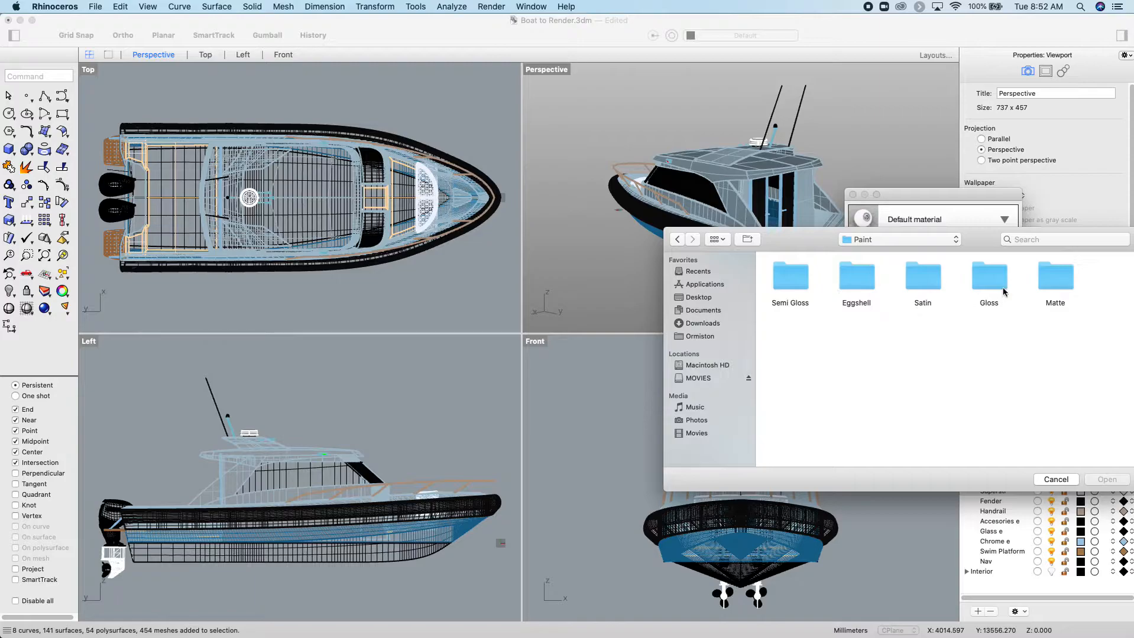
{"action": "double_click", "coordinate": [988, 279]}
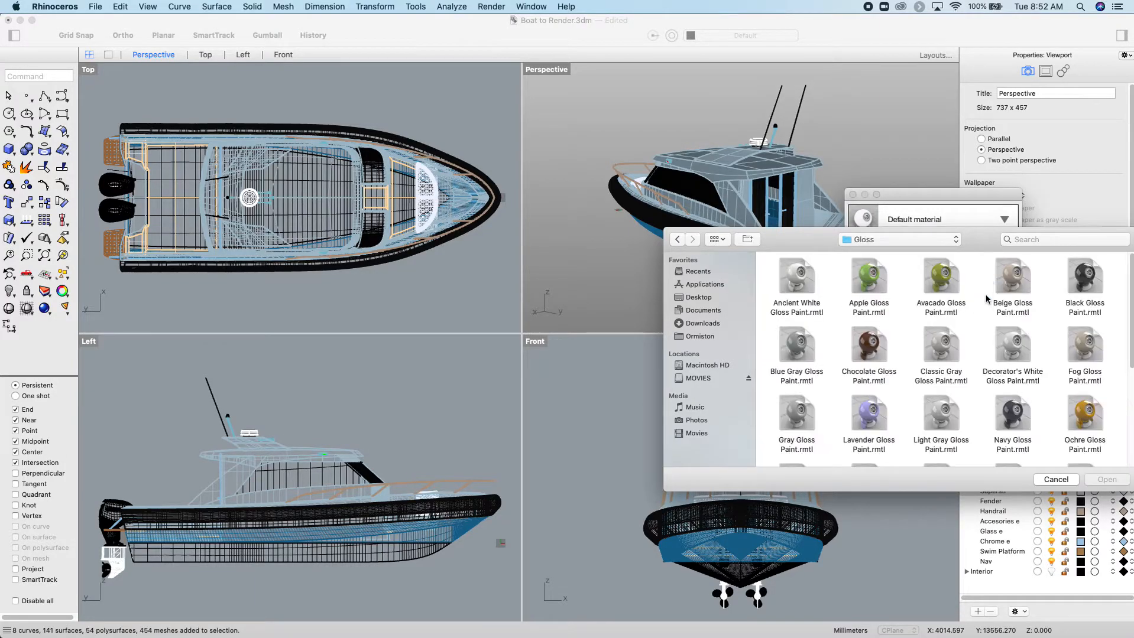
{"action": "left_click", "coordinate": [868, 276]}
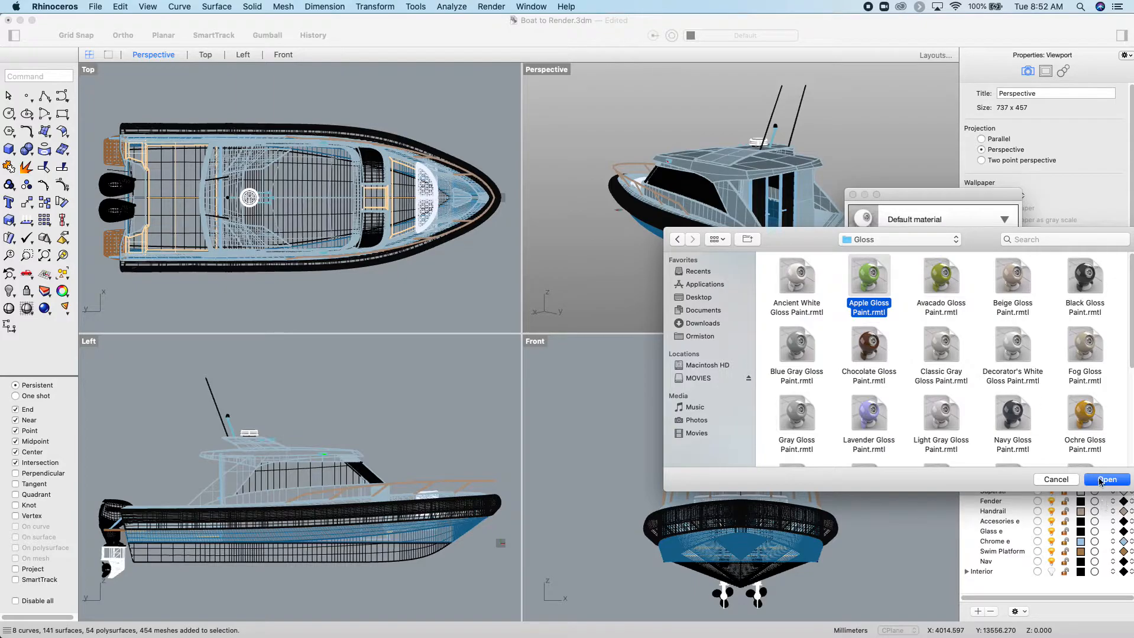
{"action": "left_click", "coordinate": [1105, 479]}
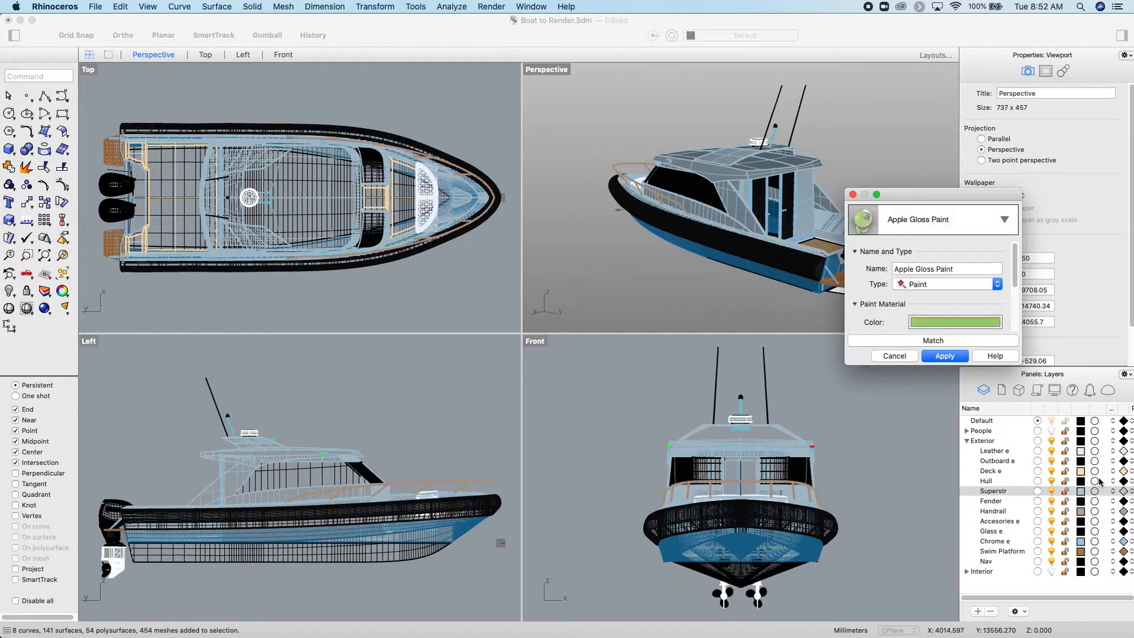
Apply Apple Gloss Paint to the Superstructure layer and view the green boat rendered.
{"action": "left_click", "coordinate": [945, 356]}
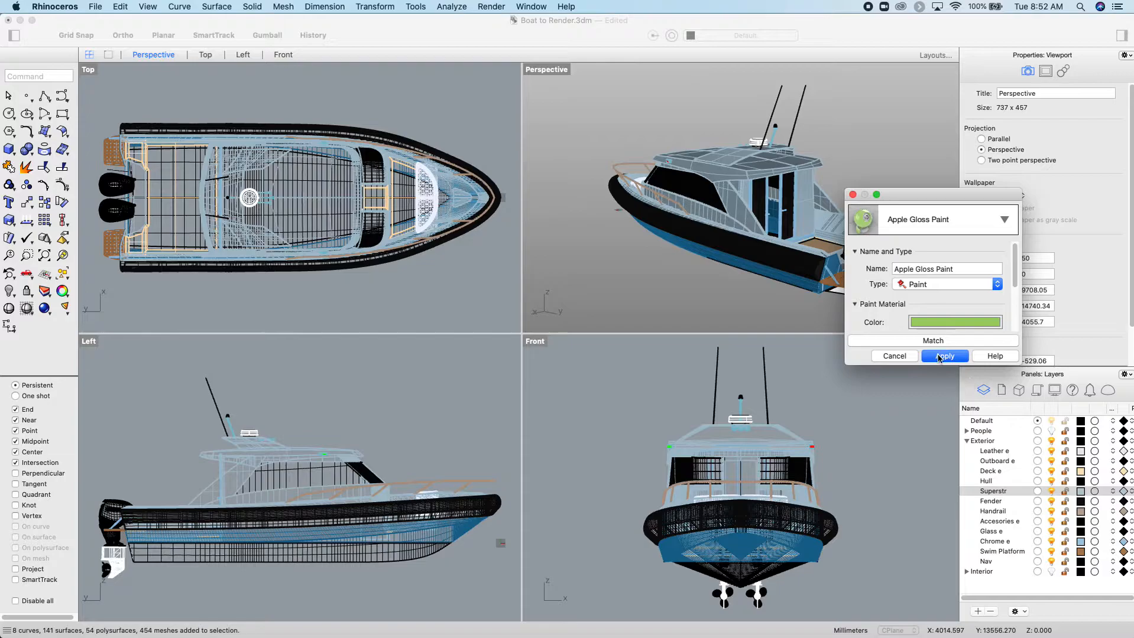
{"action": "right_click", "coordinate": [545, 68]}
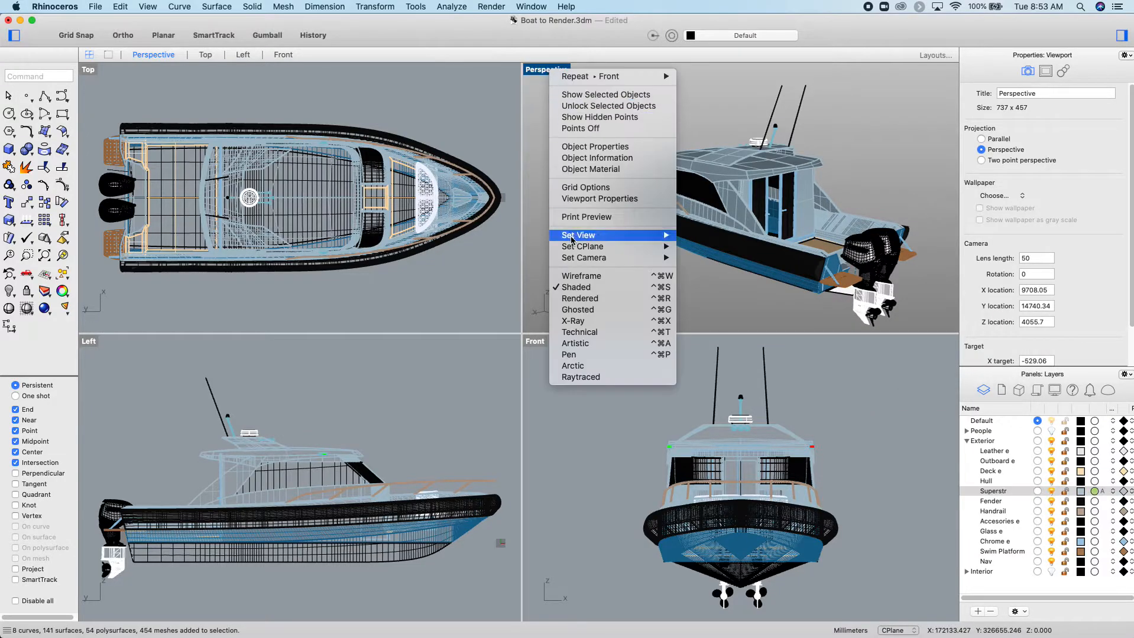
{"action": "left_click", "coordinate": [579, 298]}
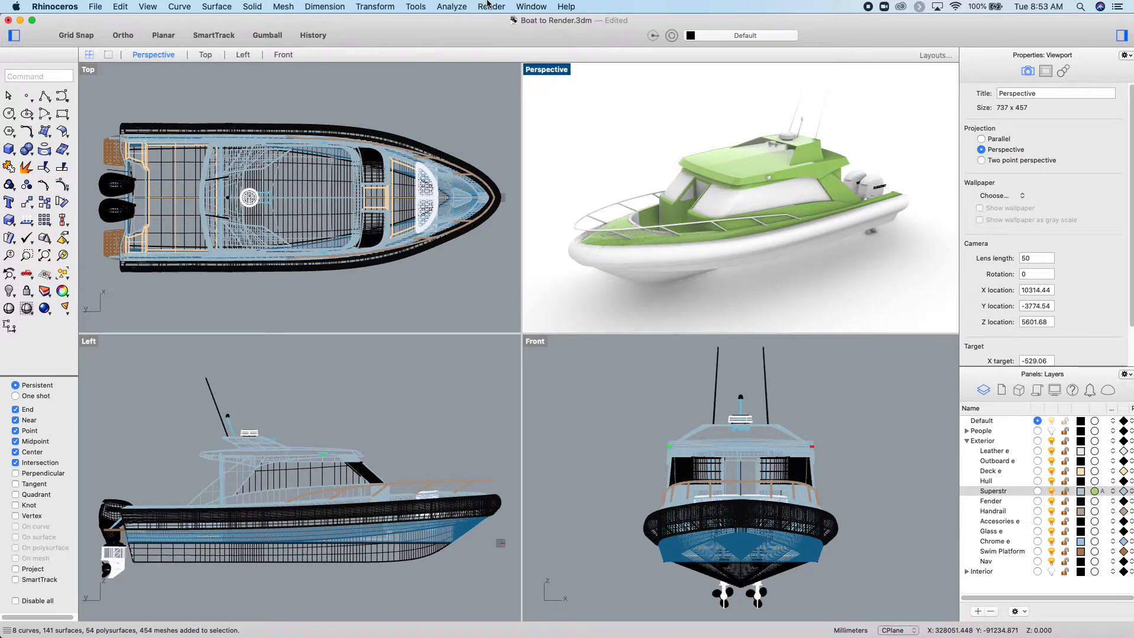
{"action": "left_click", "coordinate": [491, 6]}
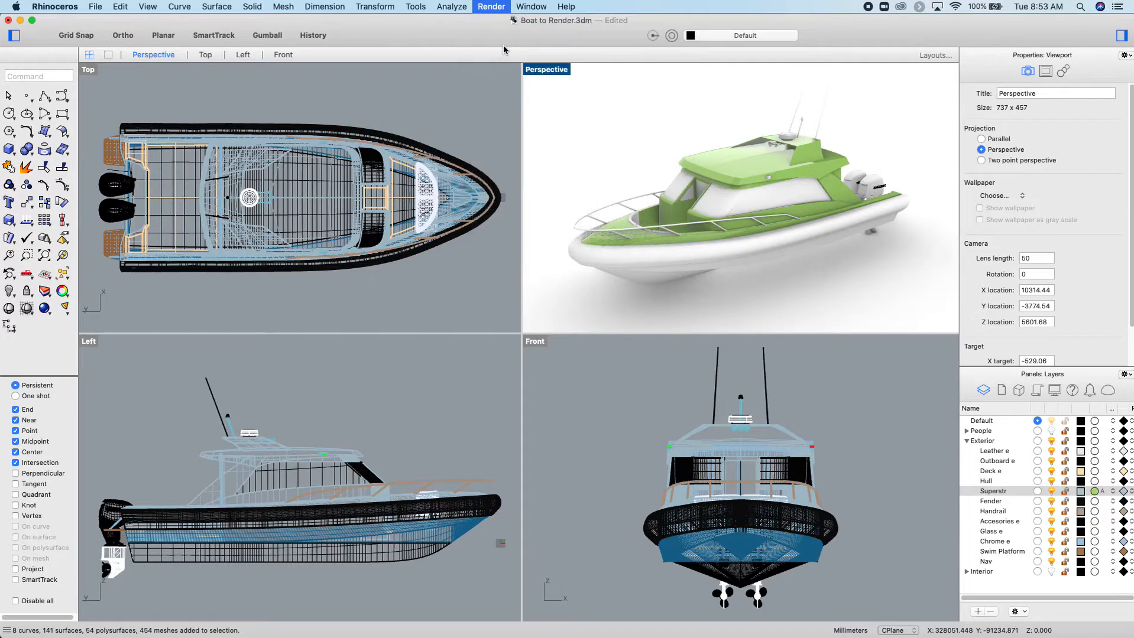
Render the Perspective view of the green gloss boat and save the rendered image.
{"action": "left_click", "coordinate": [491, 7]}
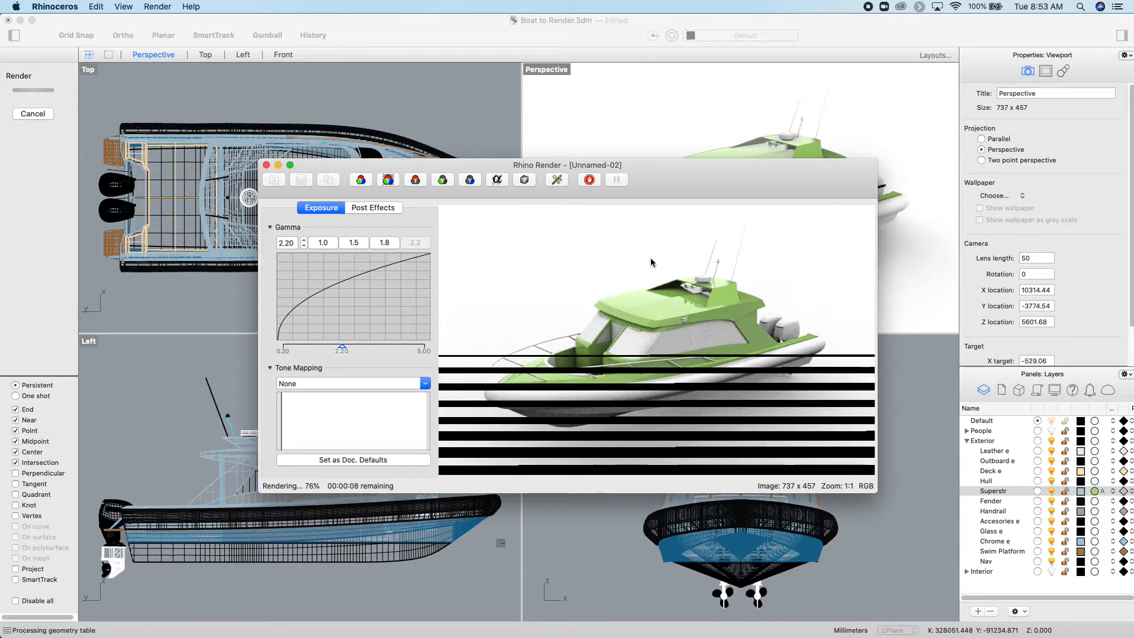
{"action": "mouse_move", "coordinate": [565, 260]}
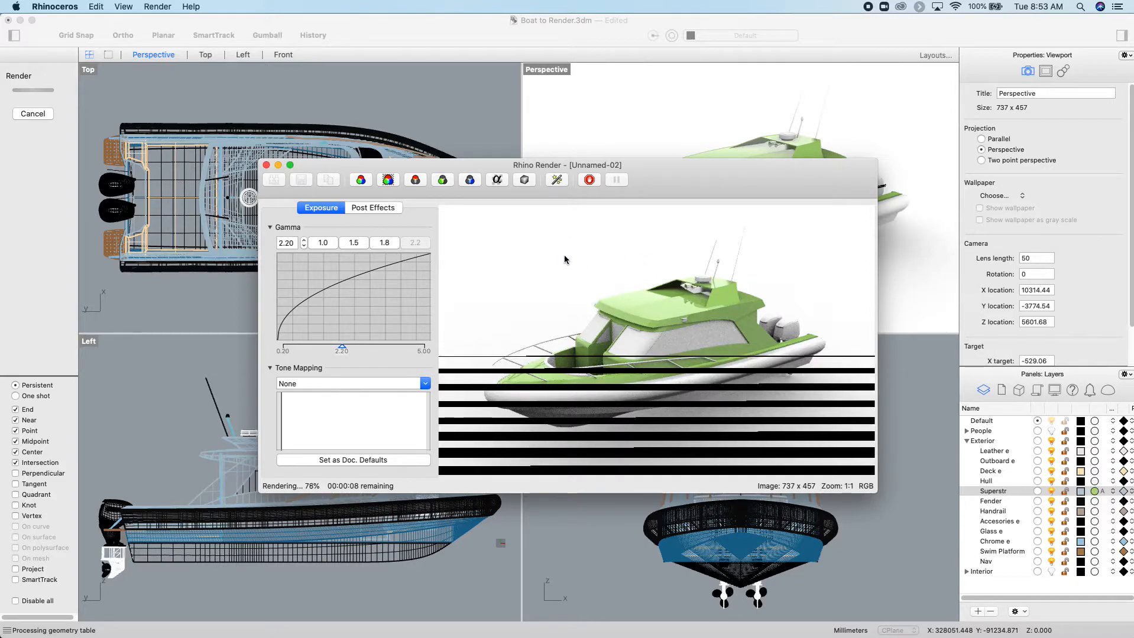
{"action": "left_click", "coordinate": [122, 7]}
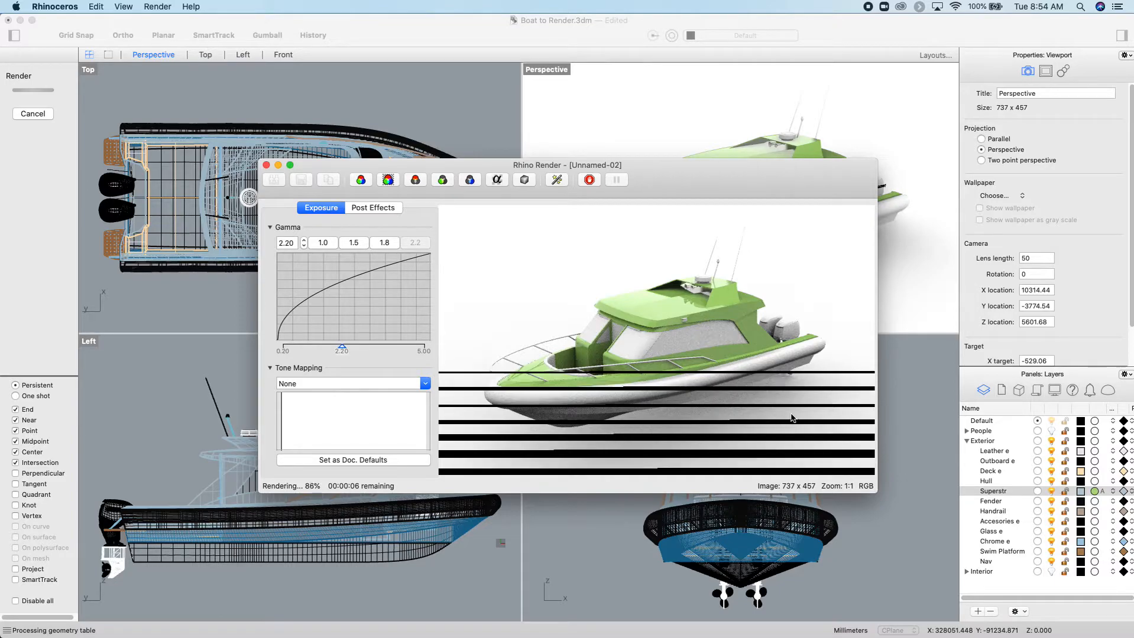
{"action": "mouse_move", "coordinate": [477, 341]}
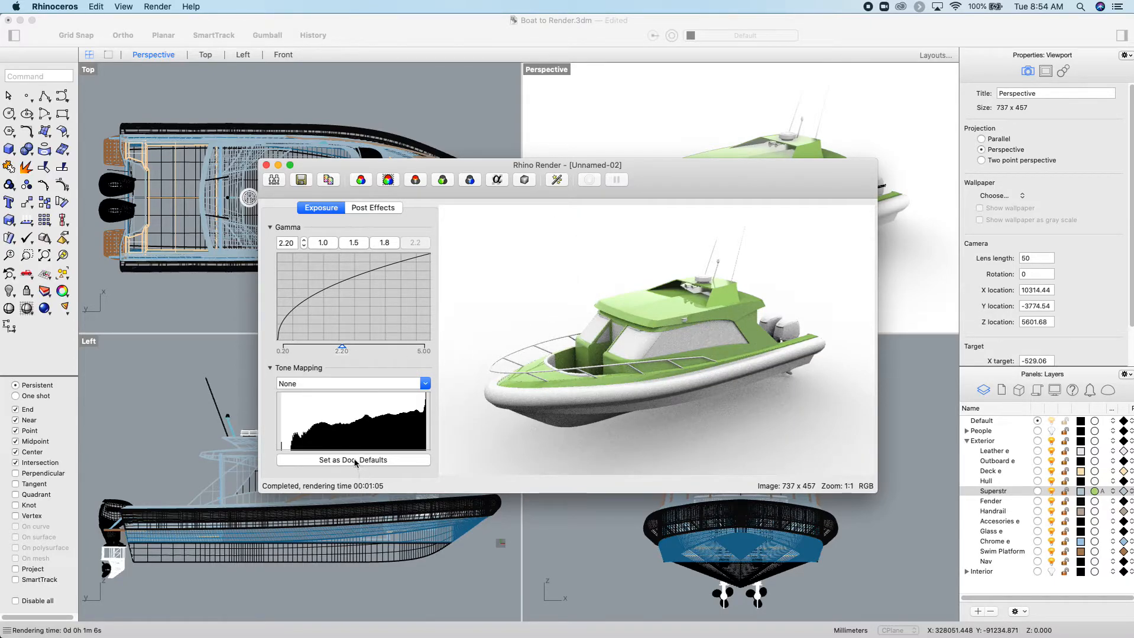
{"action": "left_click", "coordinate": [157, 6]}
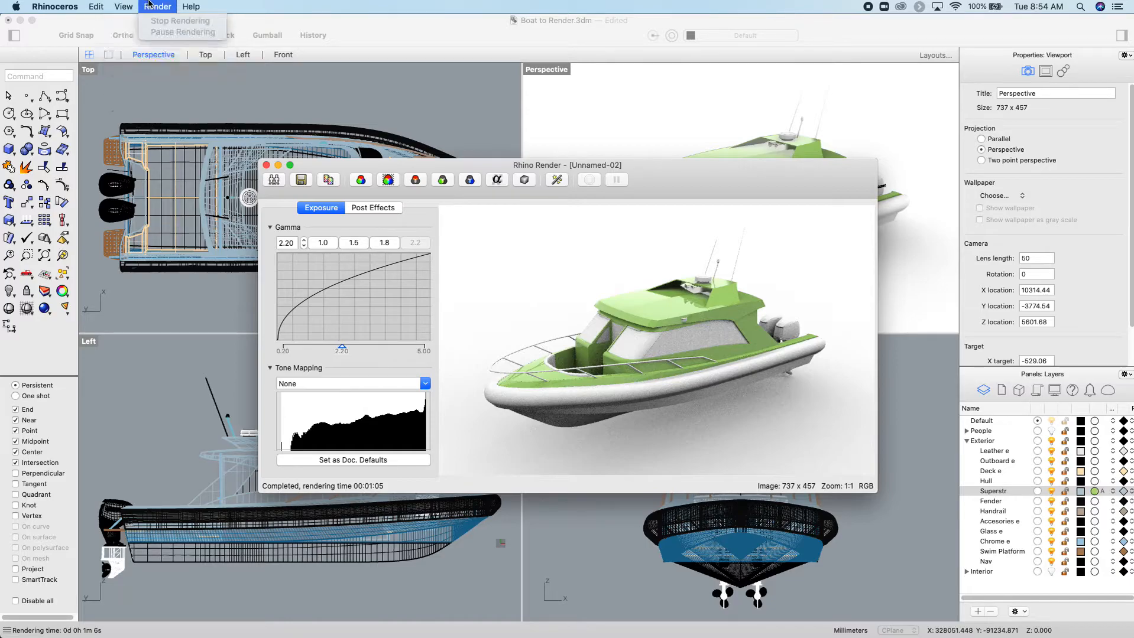
{"action": "left_click", "coordinate": [252, 74]}
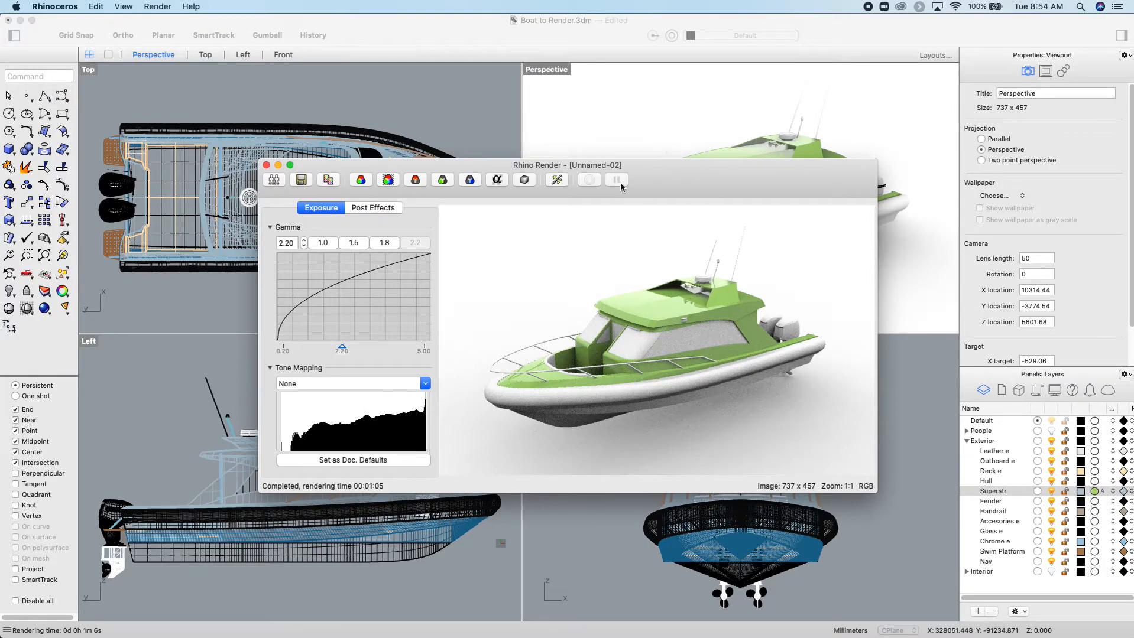
{"action": "mouse_move", "coordinate": [556, 179]}
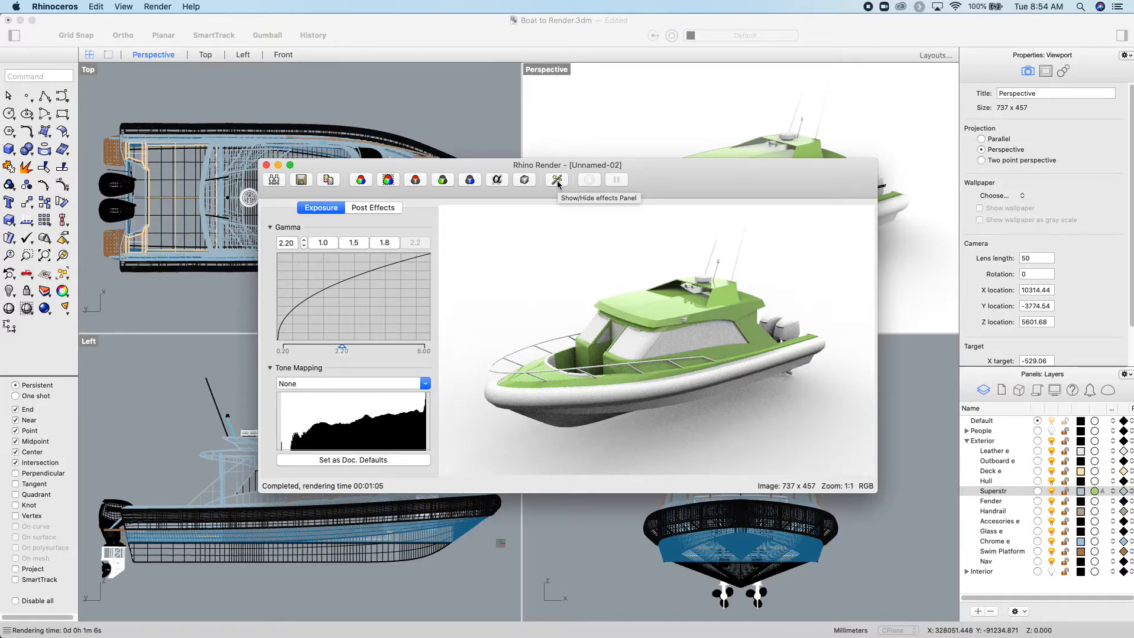
{"action": "mouse_move", "coordinate": [302, 188]}
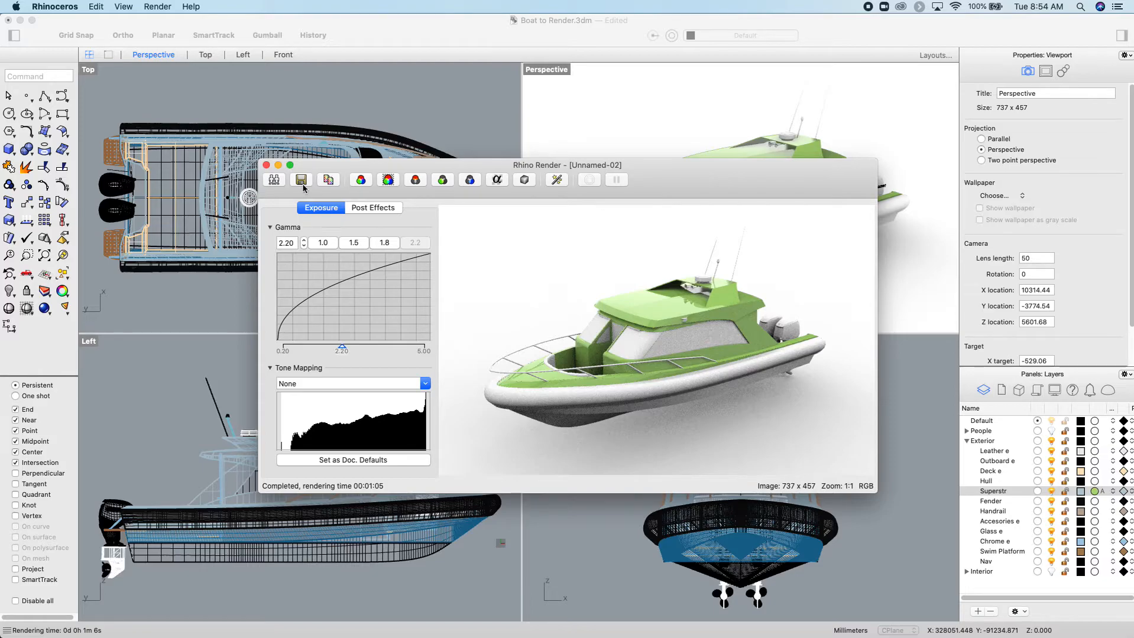
{"action": "left_click", "coordinate": [301, 179]}
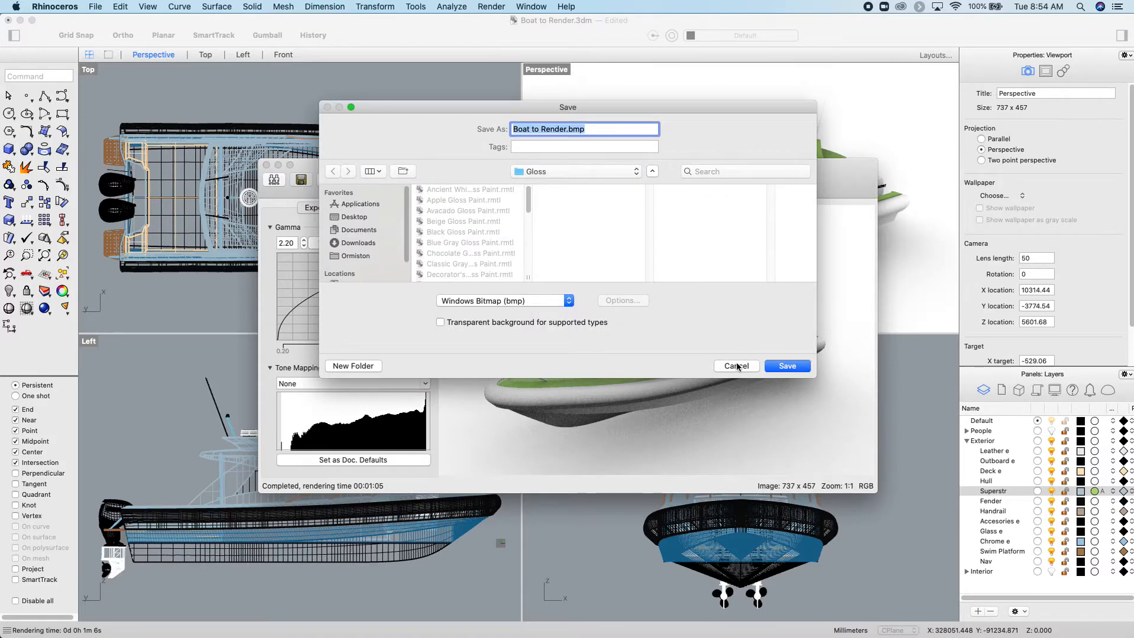
{"action": "mouse_move", "coordinate": [739, 395]}
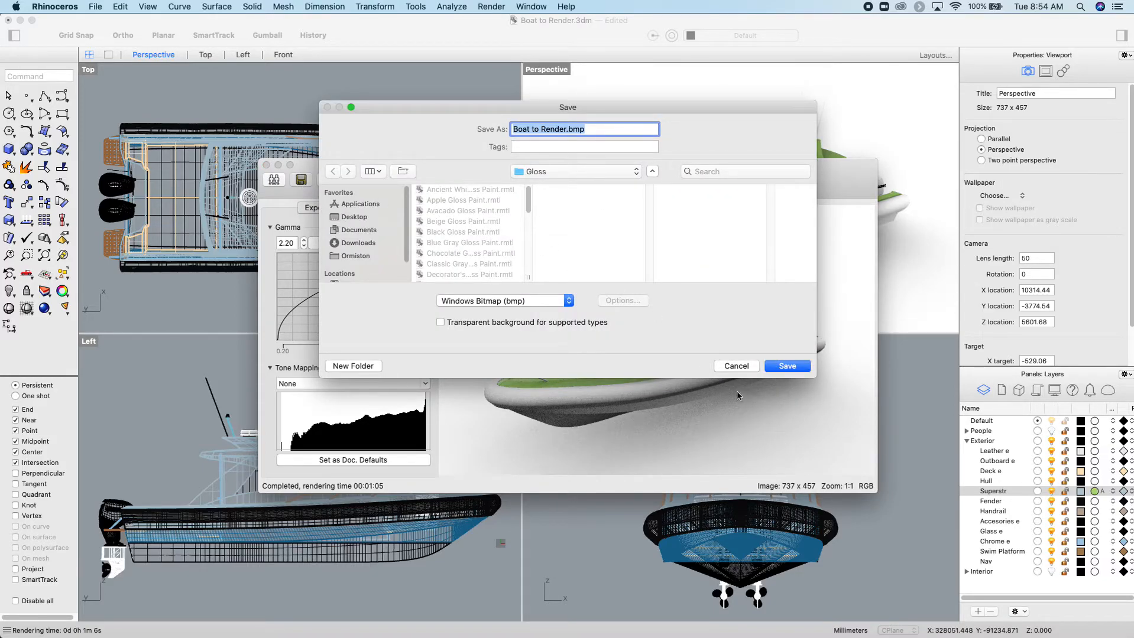
{"action": "left_click", "coordinate": [735, 366]}
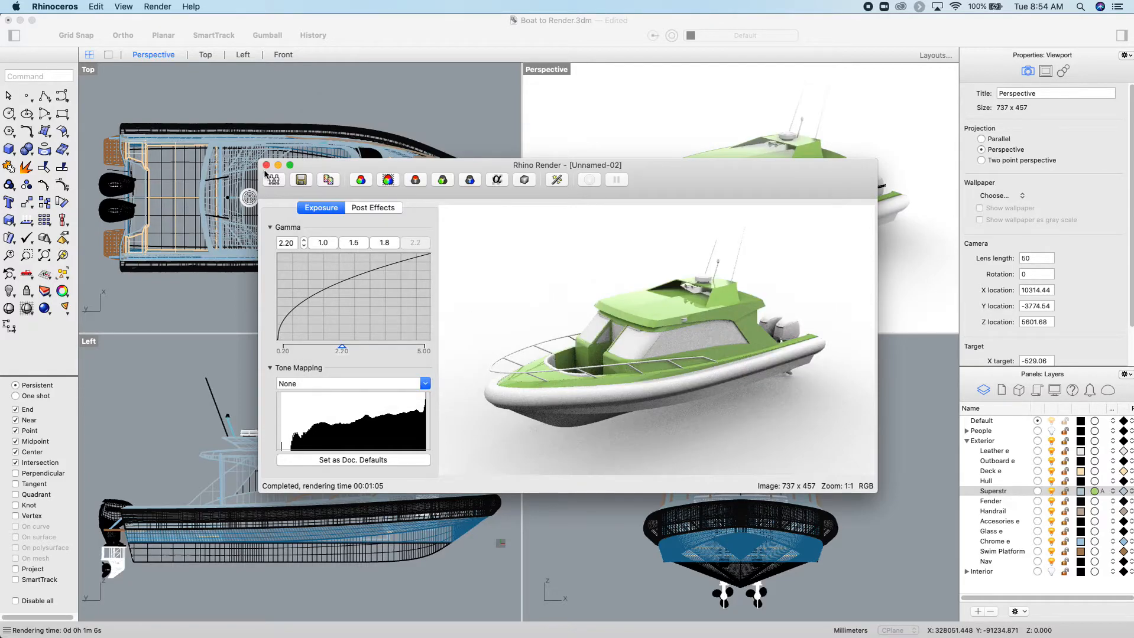
Close the render window and delete the Studio environment from the Environments panel.
{"action": "left_click", "coordinate": [266, 165]}
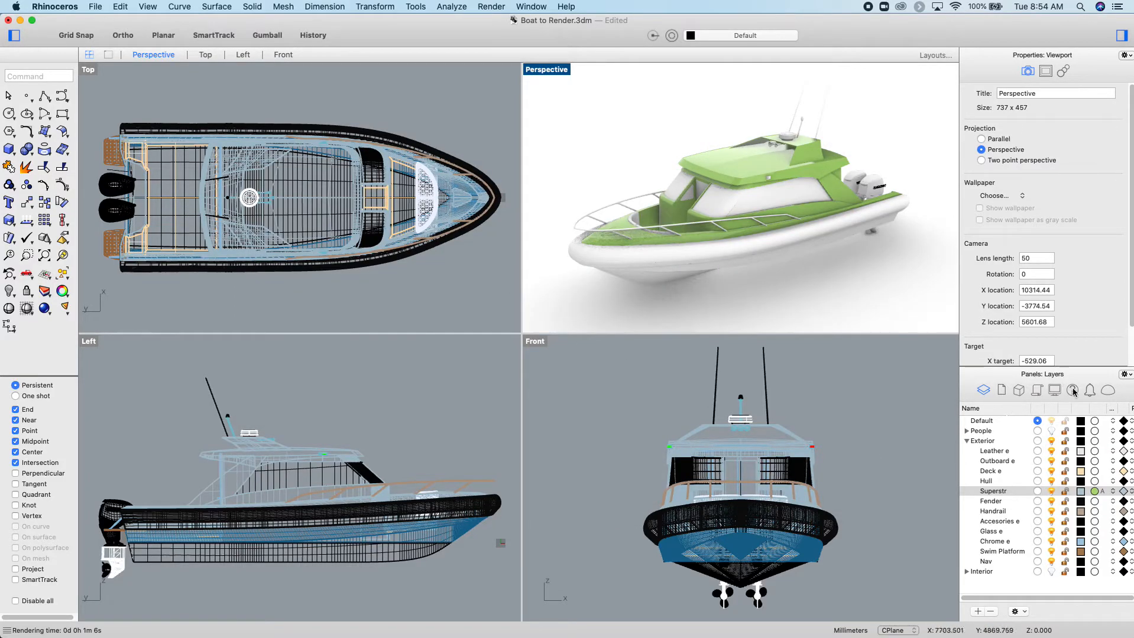
{"action": "mouse_move", "coordinate": [1102, 399]}
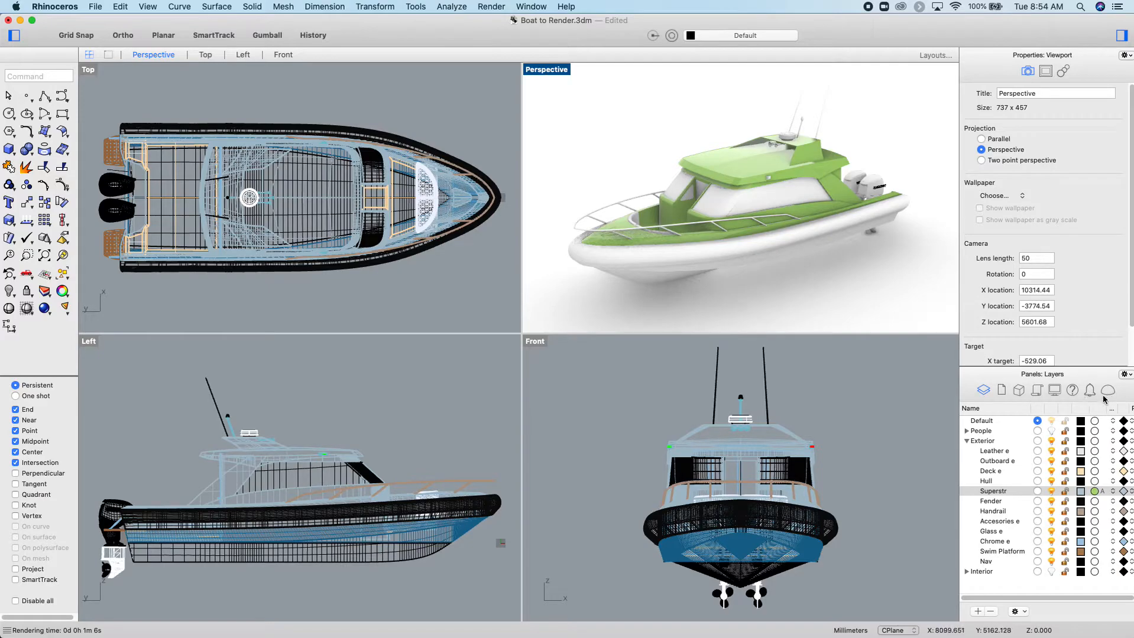
{"action": "left_click", "coordinate": [1107, 390]}
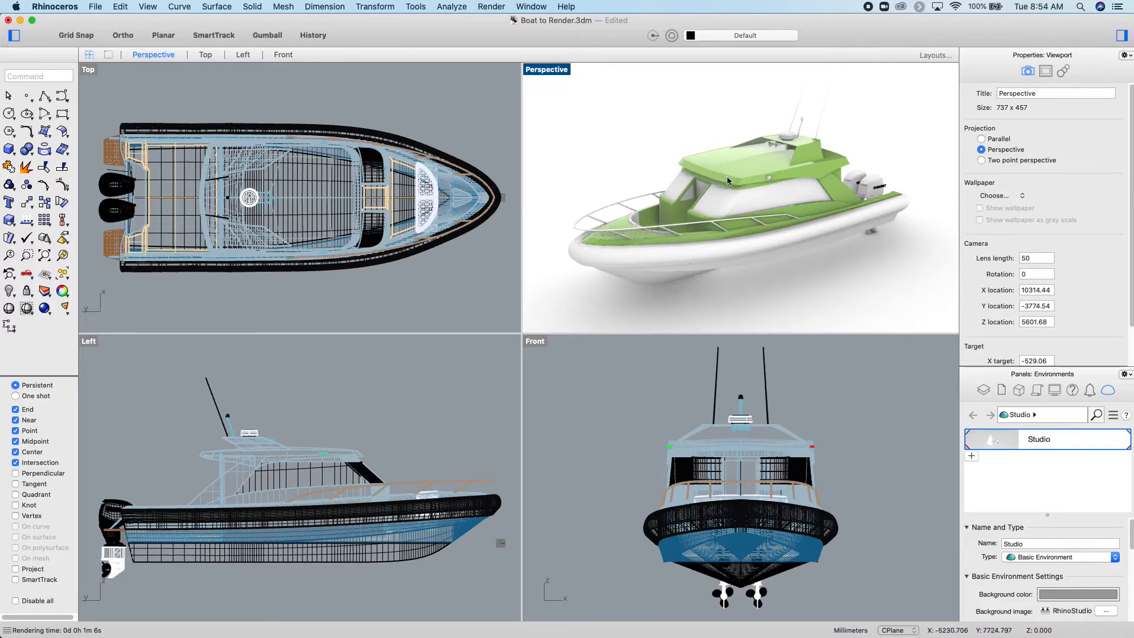
{"action": "mouse_move", "coordinate": [631, 146]}
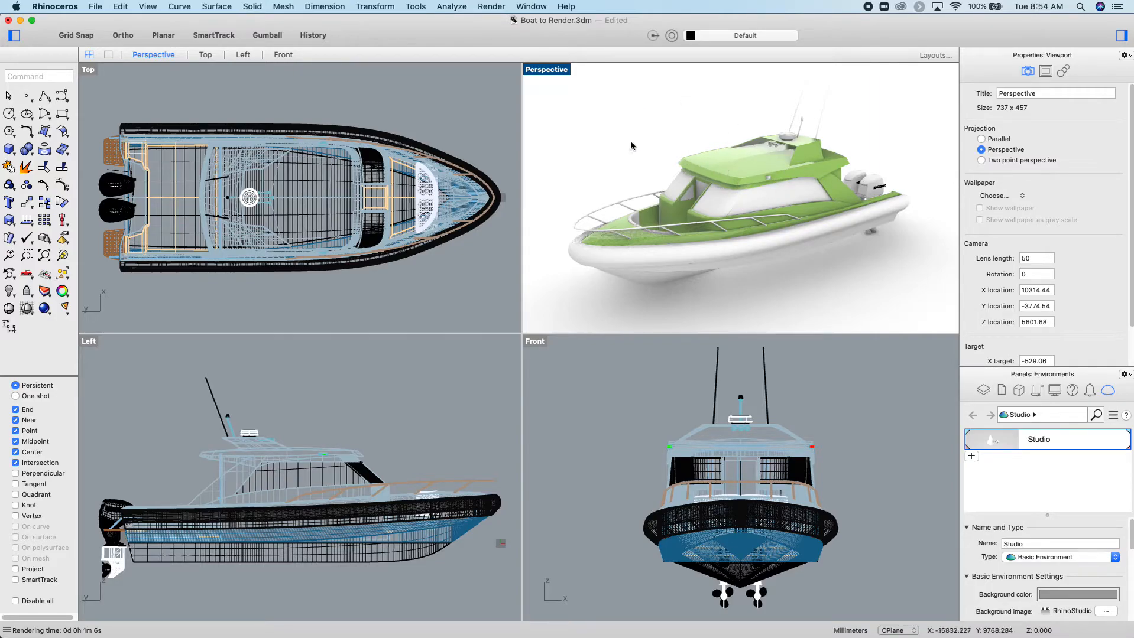
{"action": "mouse_move", "coordinate": [608, 158]}
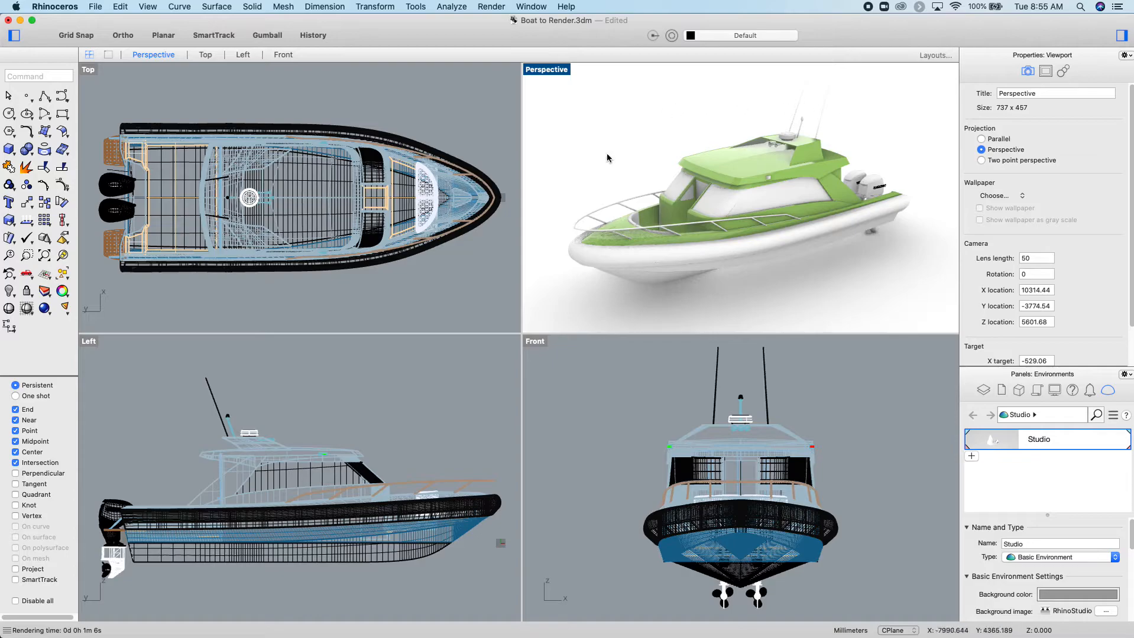
{"action": "mouse_move", "coordinate": [702, 145]}
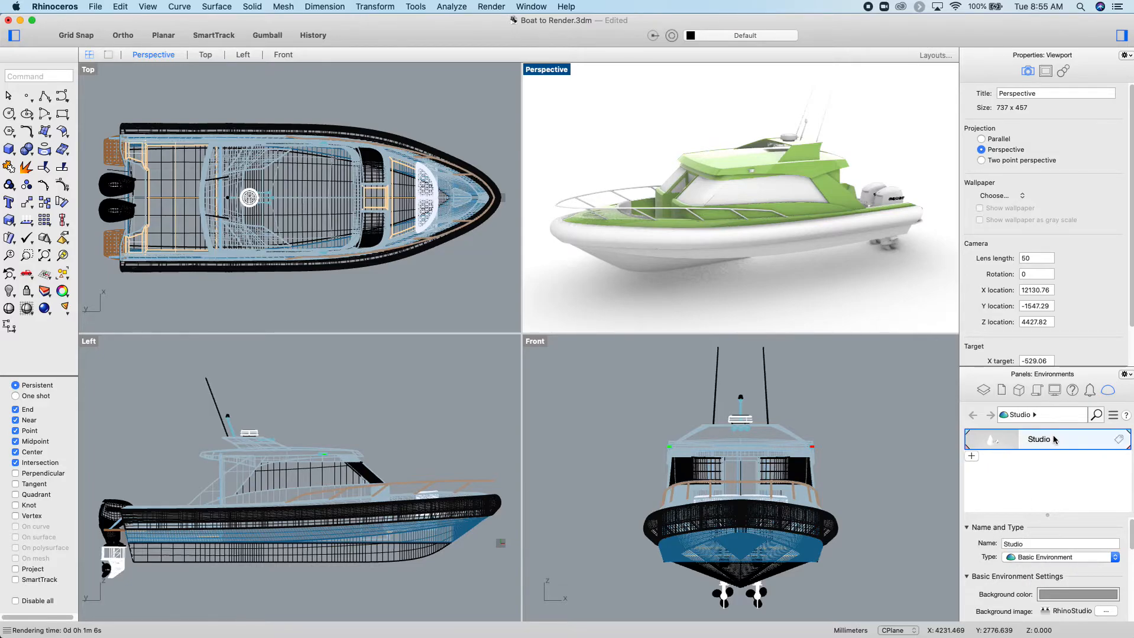
{"action": "right_click", "coordinate": [1039, 439]}
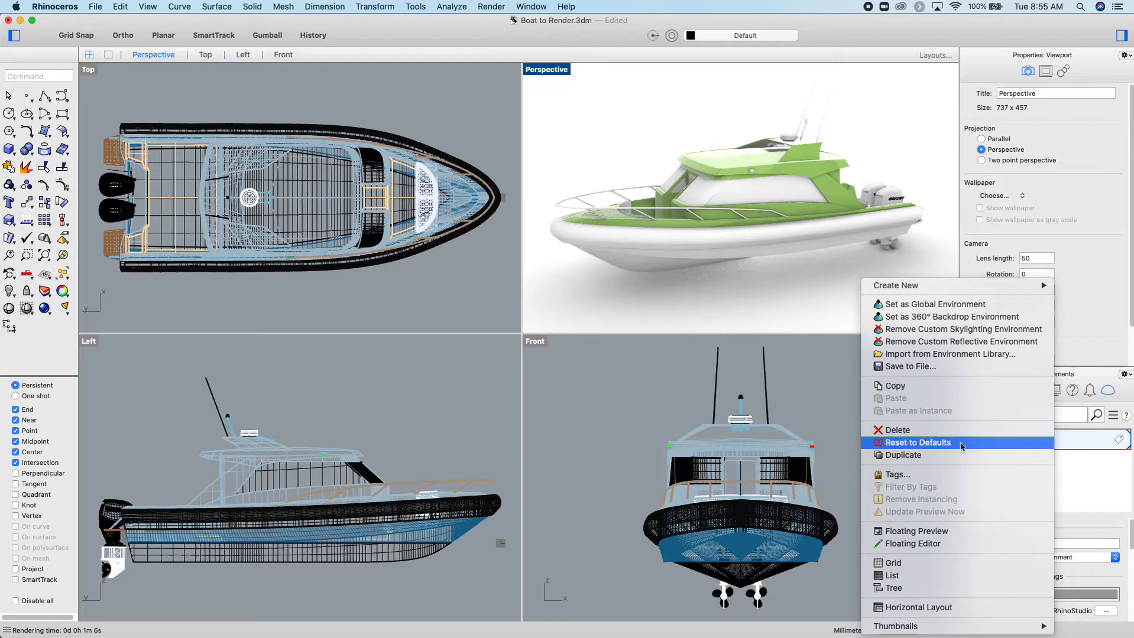
{"action": "left_click", "coordinate": [897, 430]}
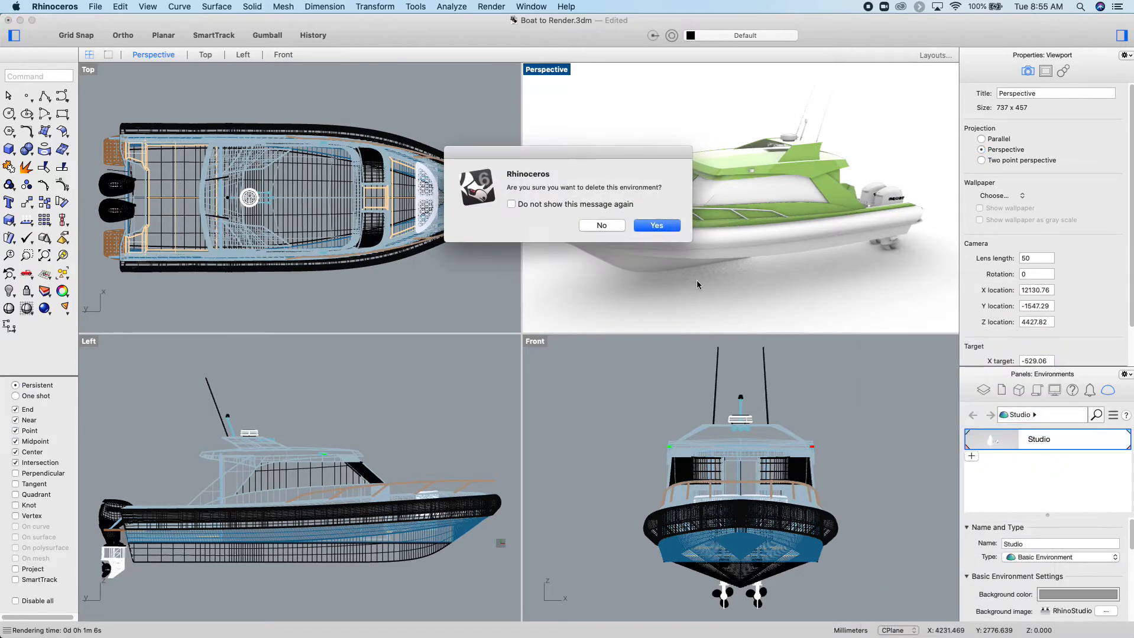
{"action": "left_click", "coordinate": [655, 225]}
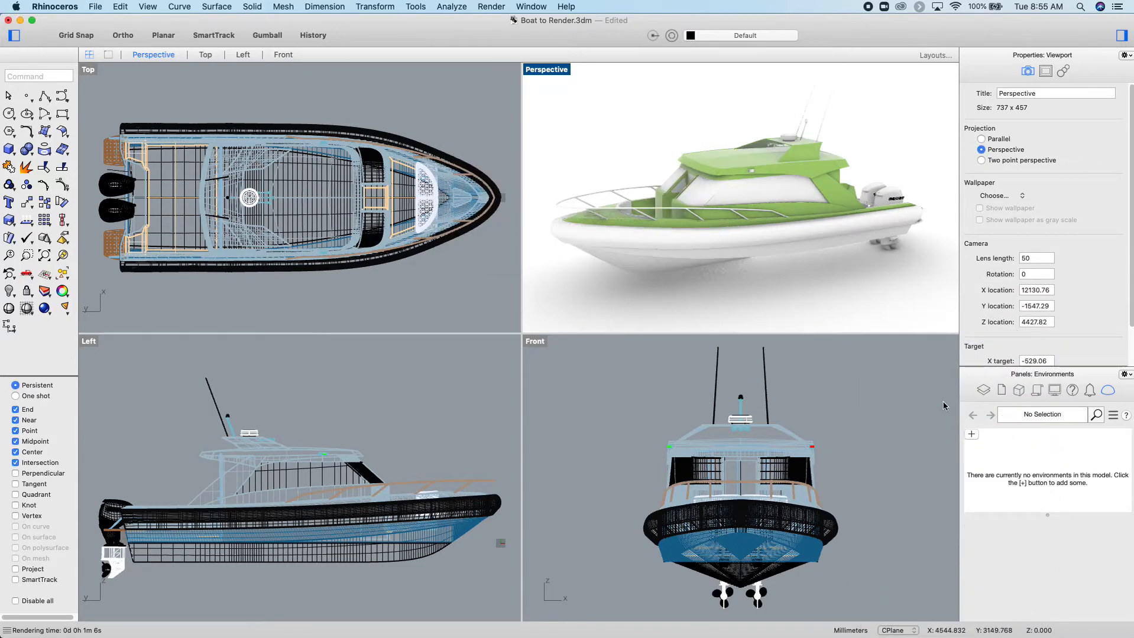
{"action": "left_click", "coordinate": [971, 433]}
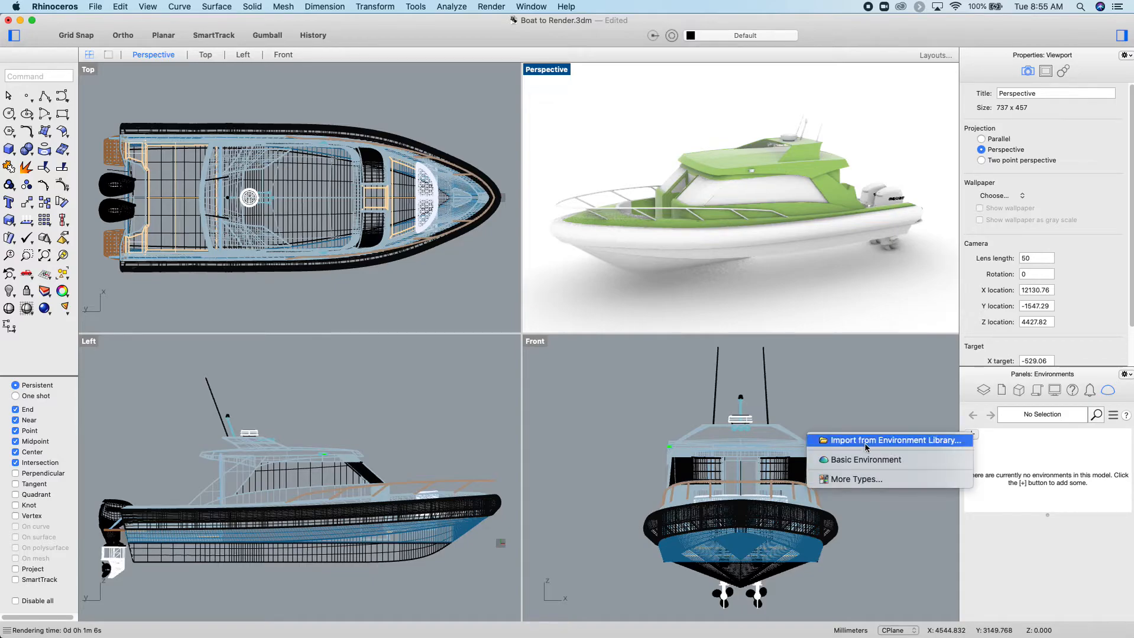
Import RhinoSky.renv from the environment library.
{"action": "left_click", "coordinate": [880, 440]}
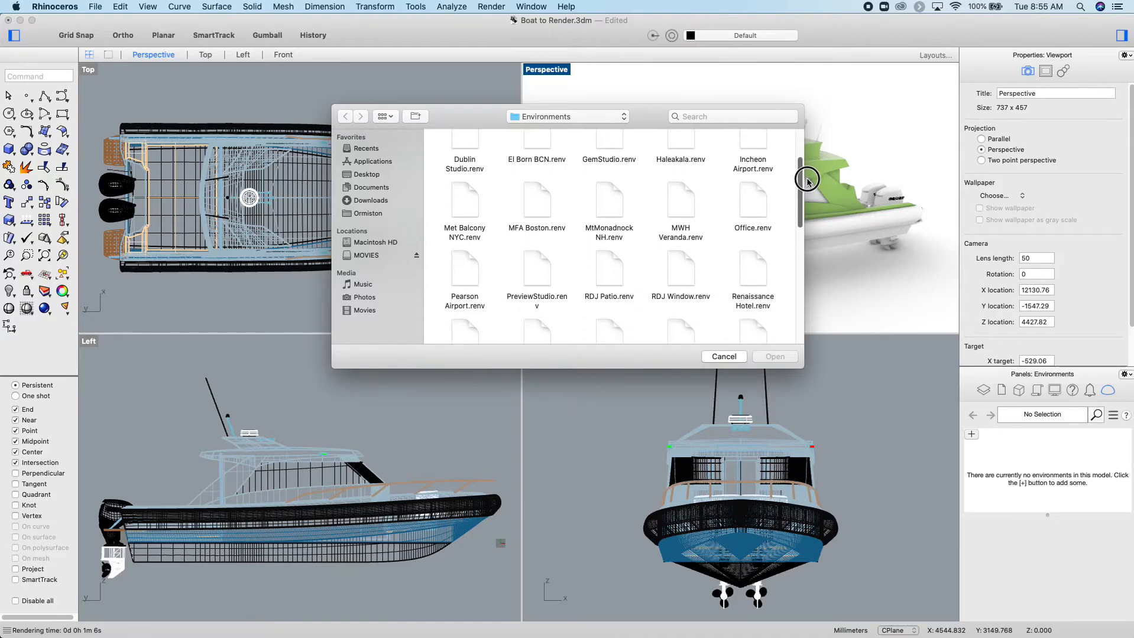
{"action": "scroll", "scroll_direction": "down", "scroll_amount": 3}
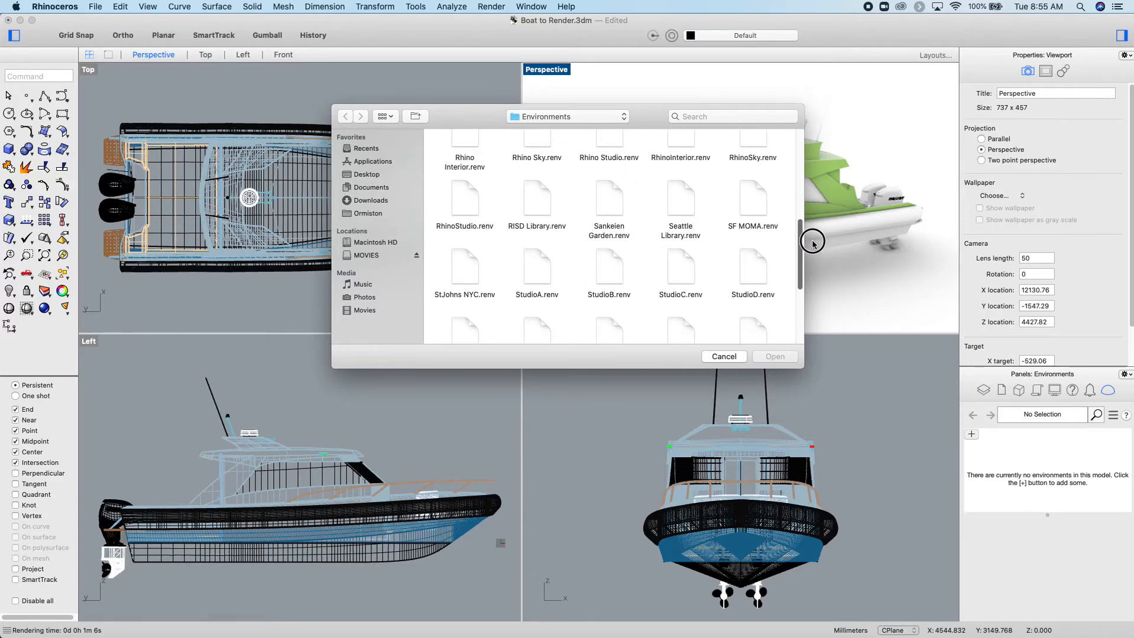
{"action": "scroll", "scroll_direction": "down", "scroll_amount": 3}
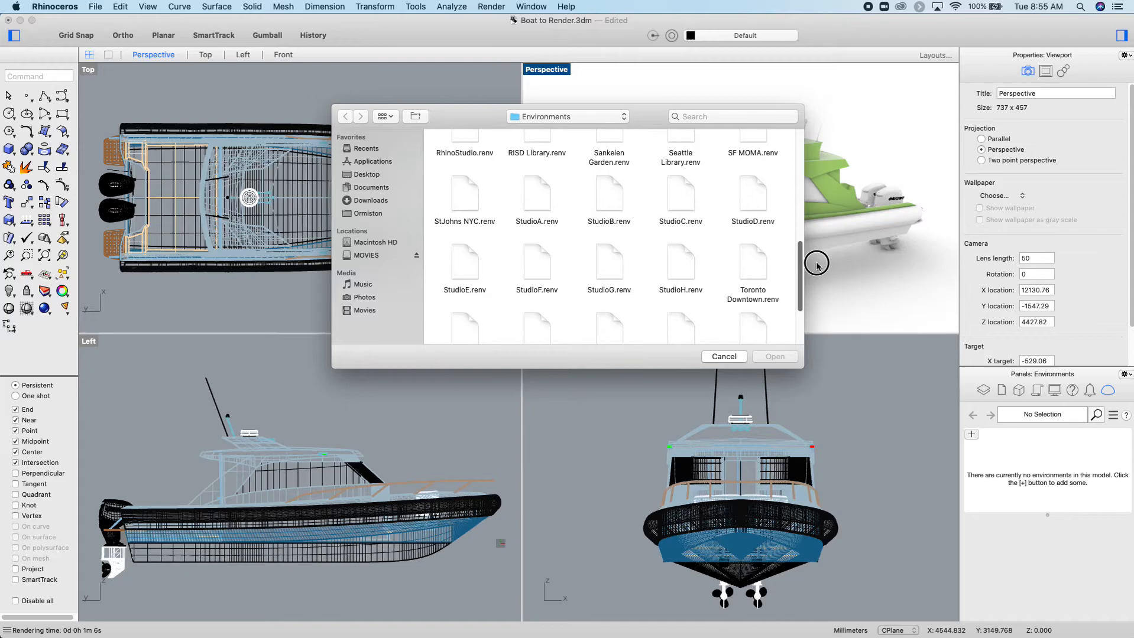
{"action": "scroll", "scroll_direction": "up", "scroll_amount": 3}
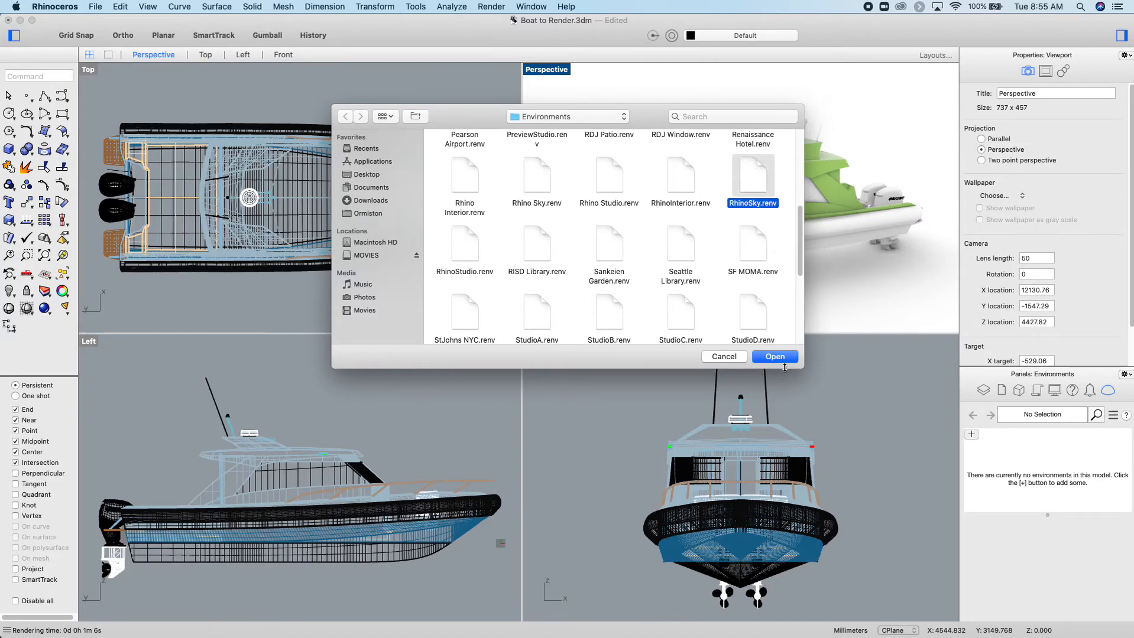
{"action": "left_click", "coordinate": [774, 356]}
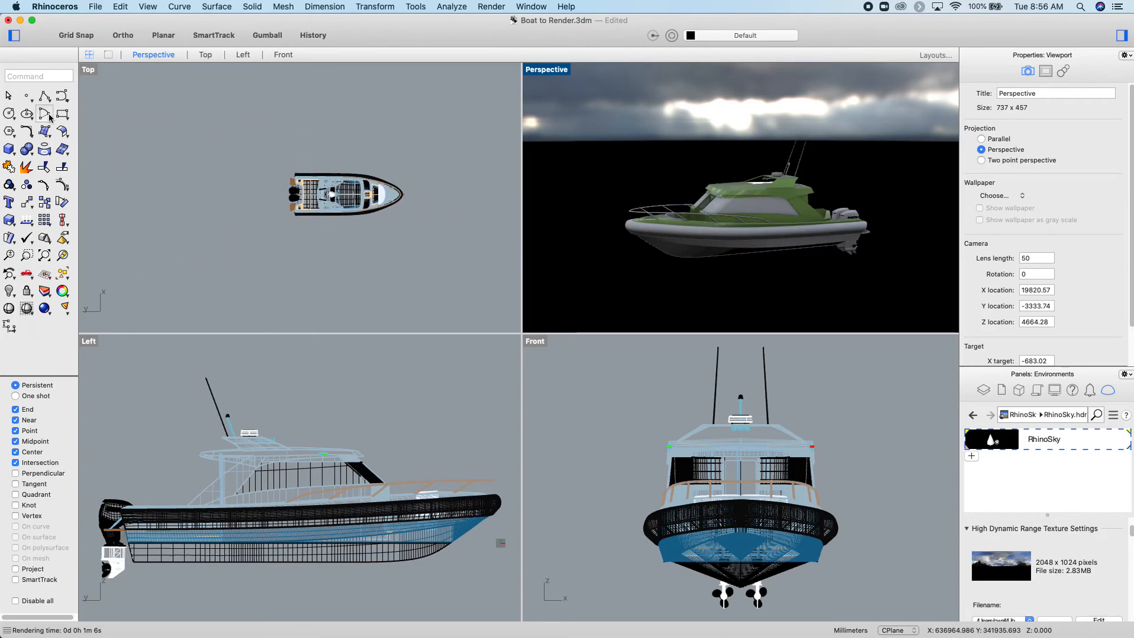
Start the Circle tool to draw a water surface around the boat.
{"action": "left_click", "coordinate": [45, 114]}
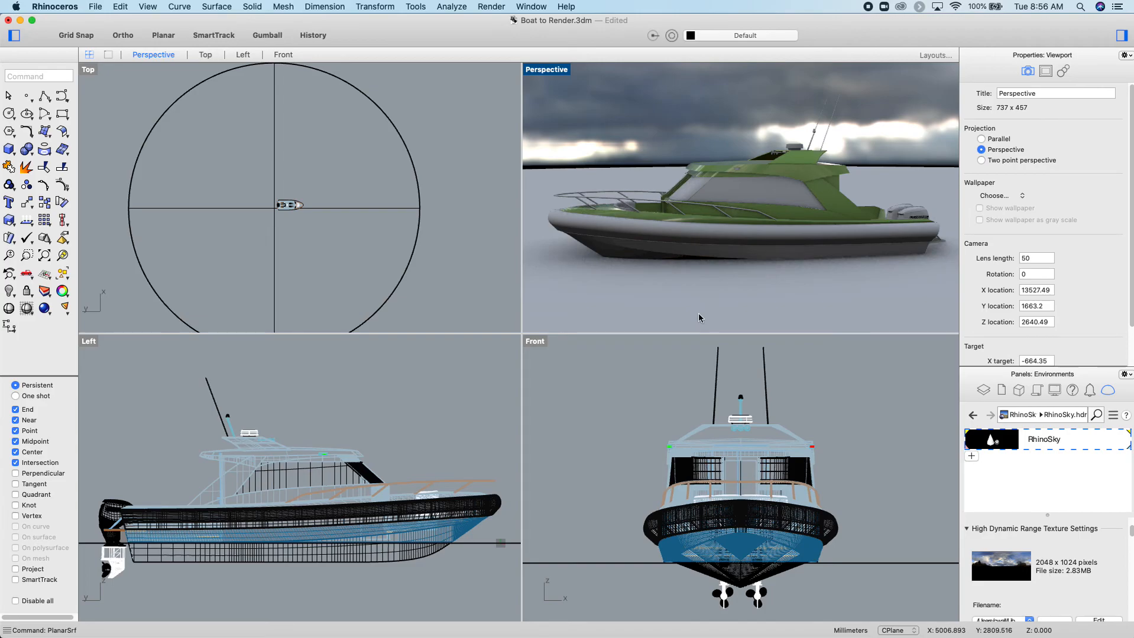
{"action": "mouse_move", "coordinate": [531, 243]}
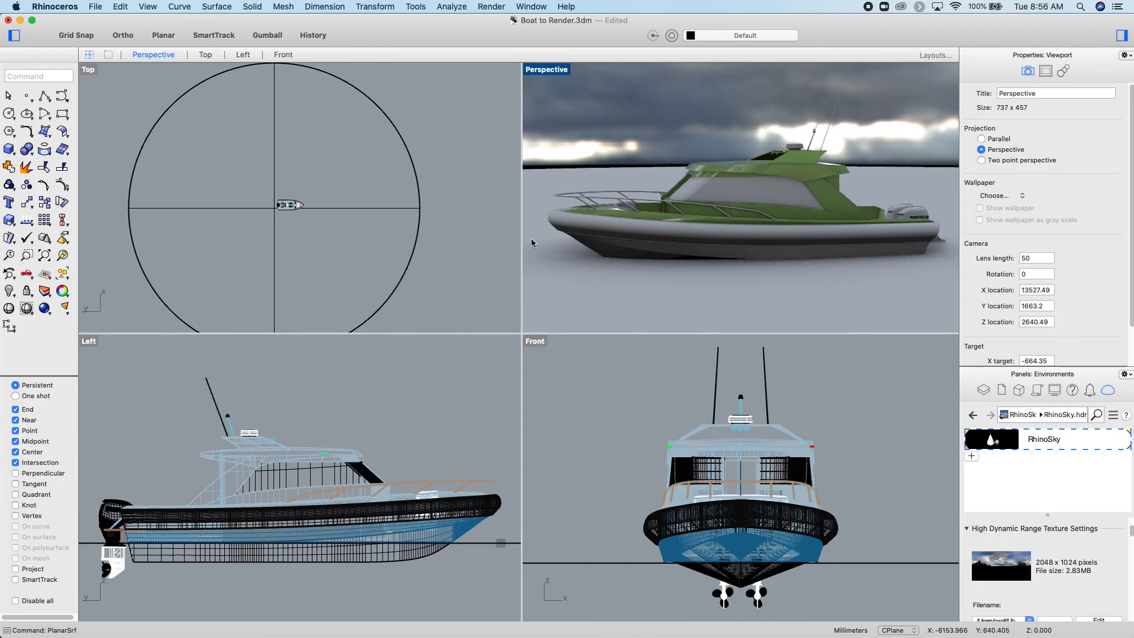
{"action": "mouse_move", "coordinate": [684, 260]}
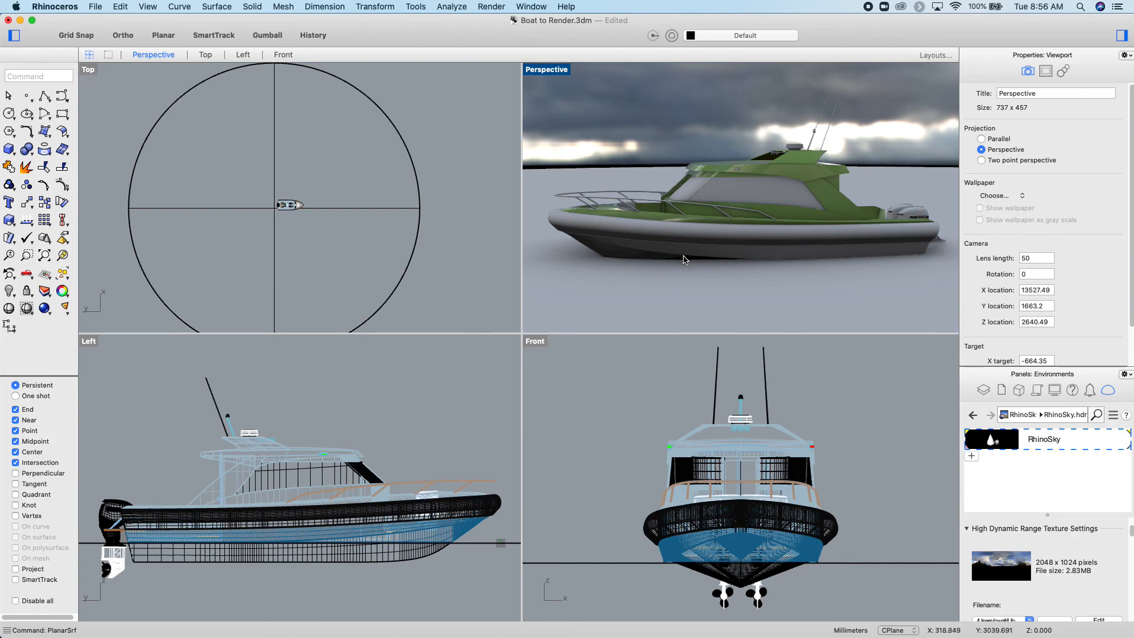
{"action": "mouse_move", "coordinate": [648, 198]}
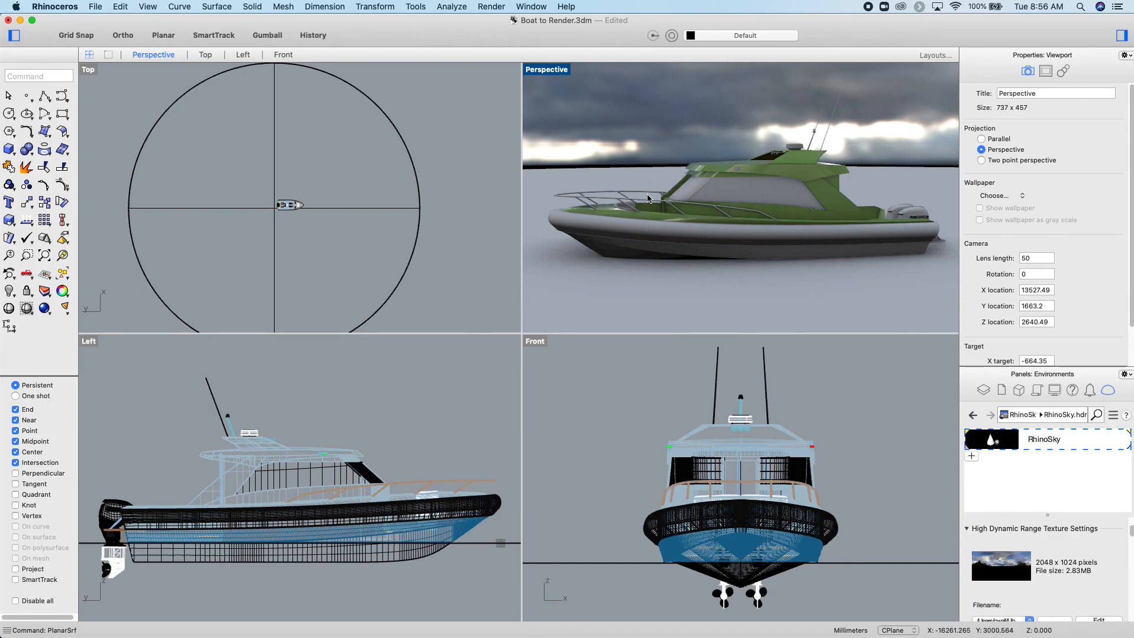